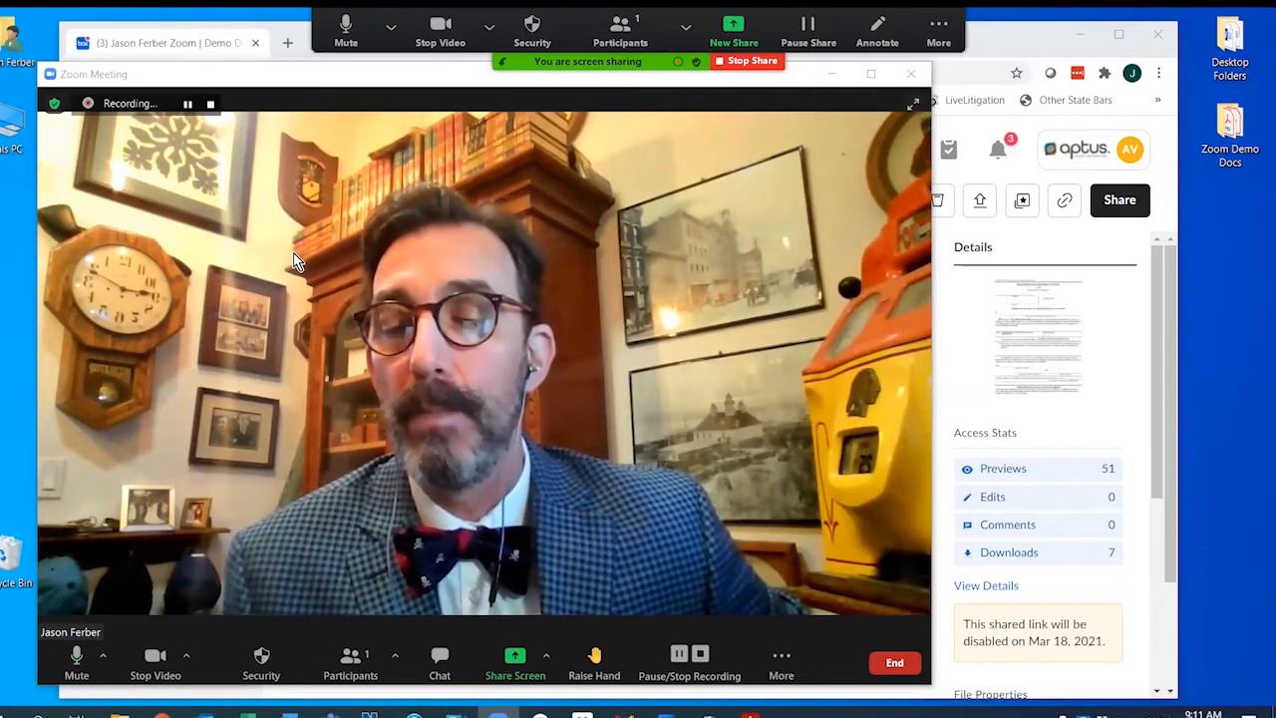
mouse_move(104, 638)
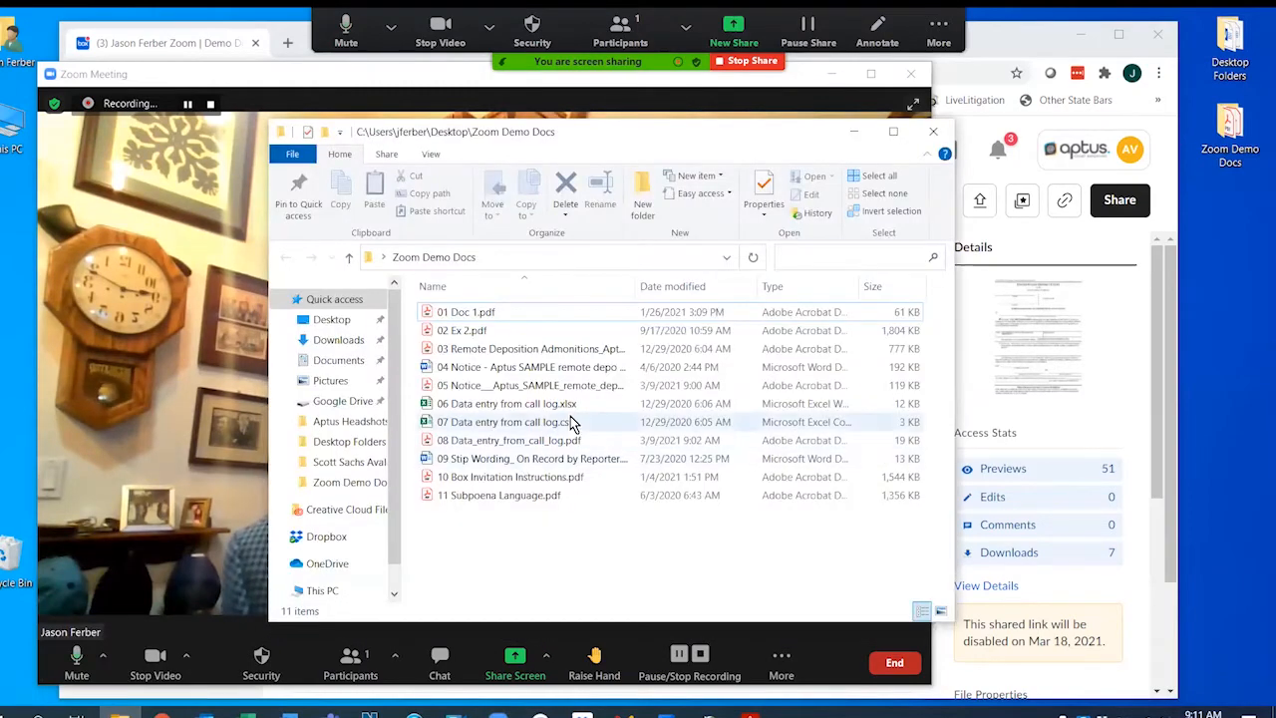
Navigate File Explorer to Desktop > Zoom Demo Docs to show the exhibit files.
click(466, 311)
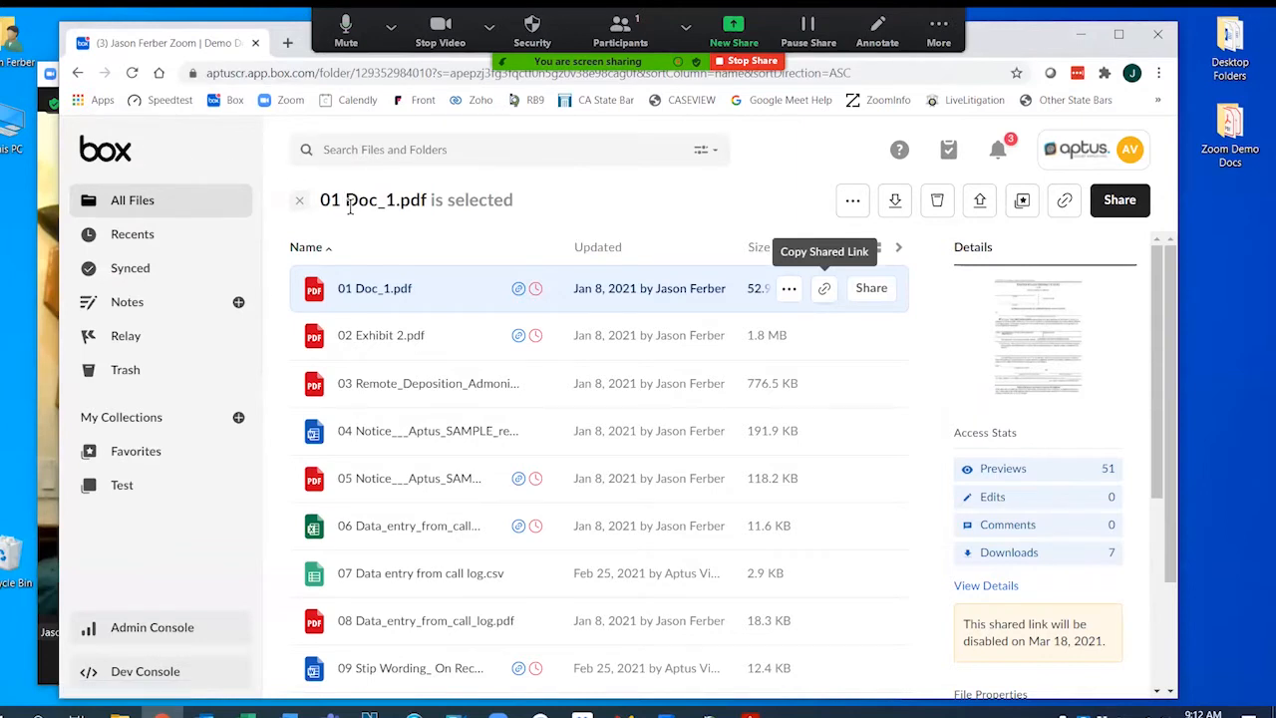
mouse_move(415, 479)
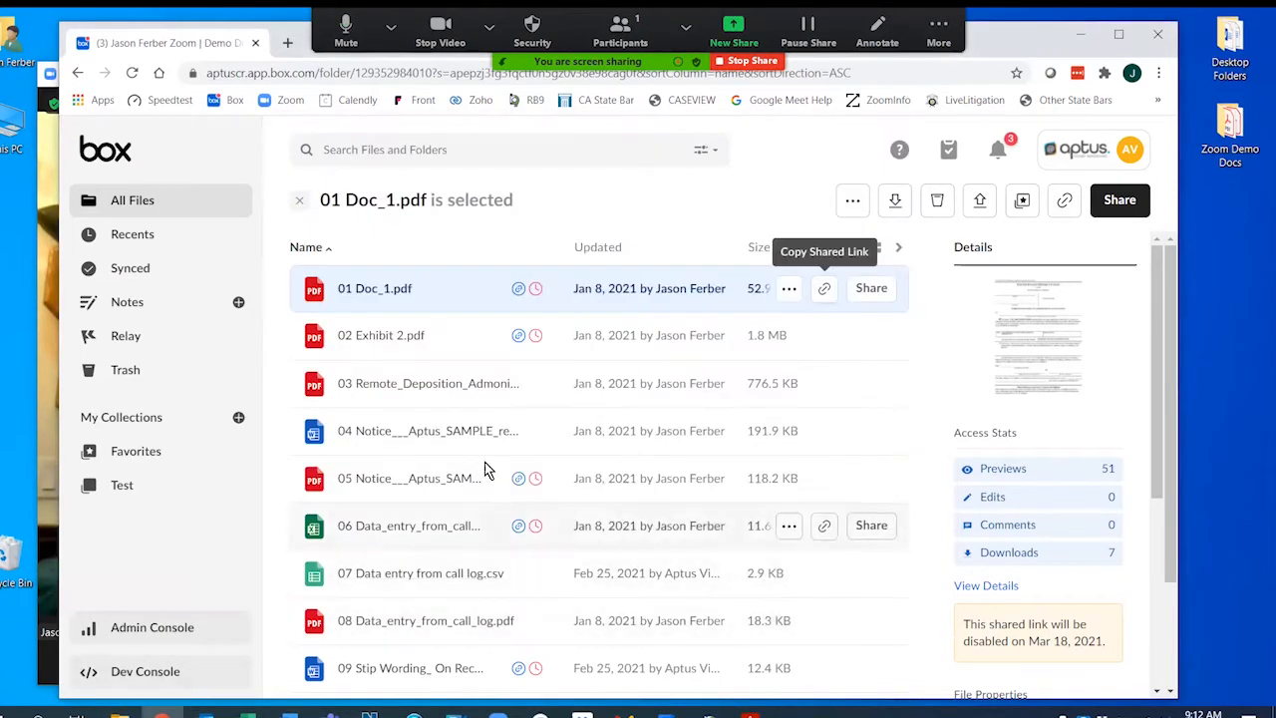
mouse_move(423, 289)
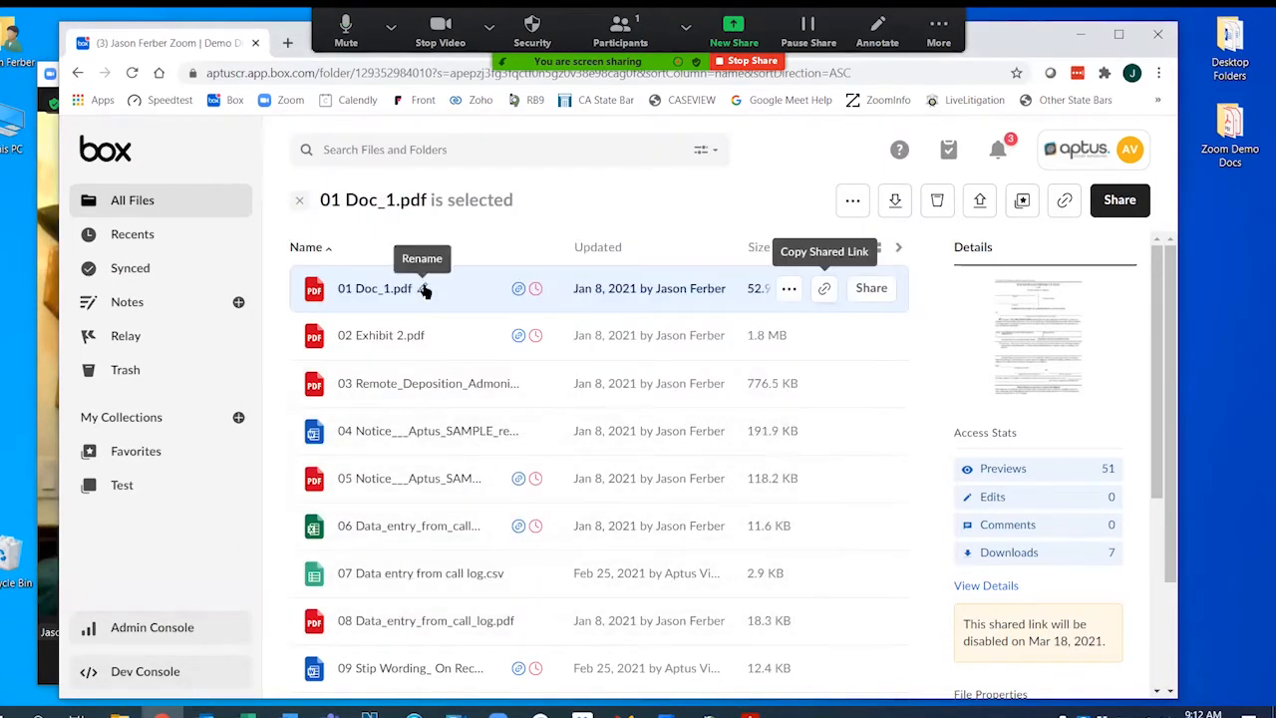
mouse_move(389, 287)
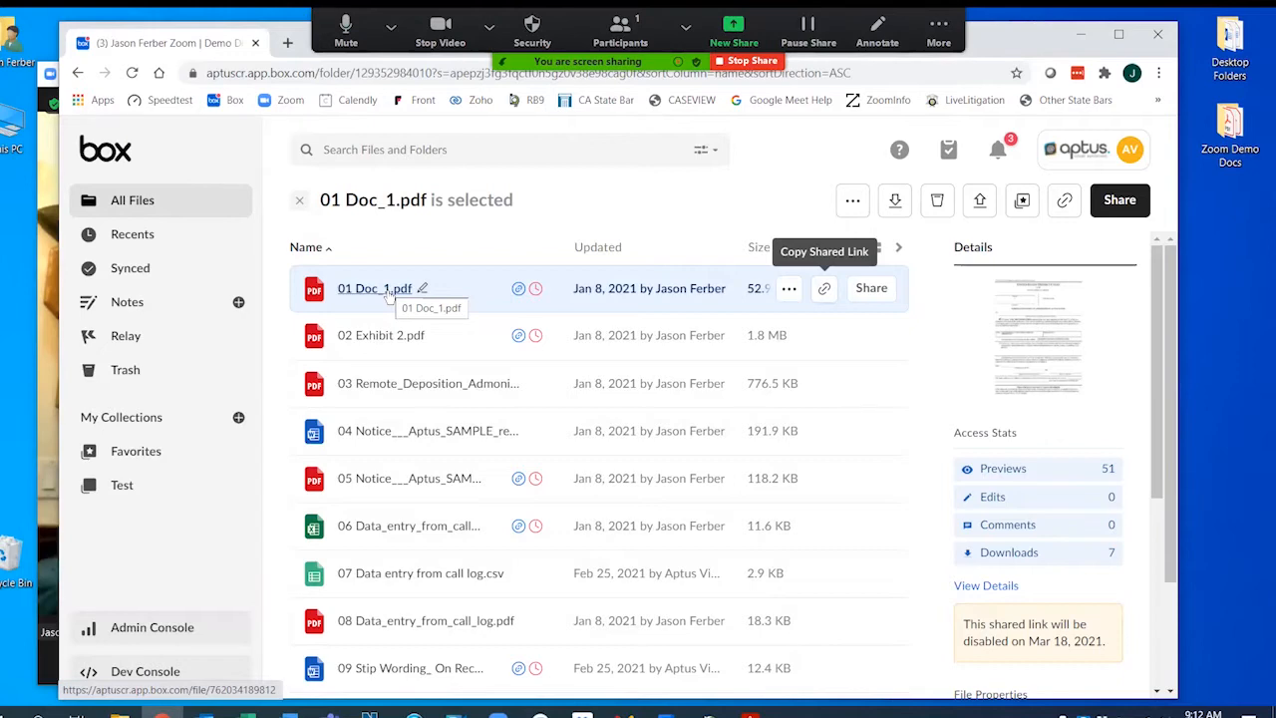
mouse_move(51, 386)
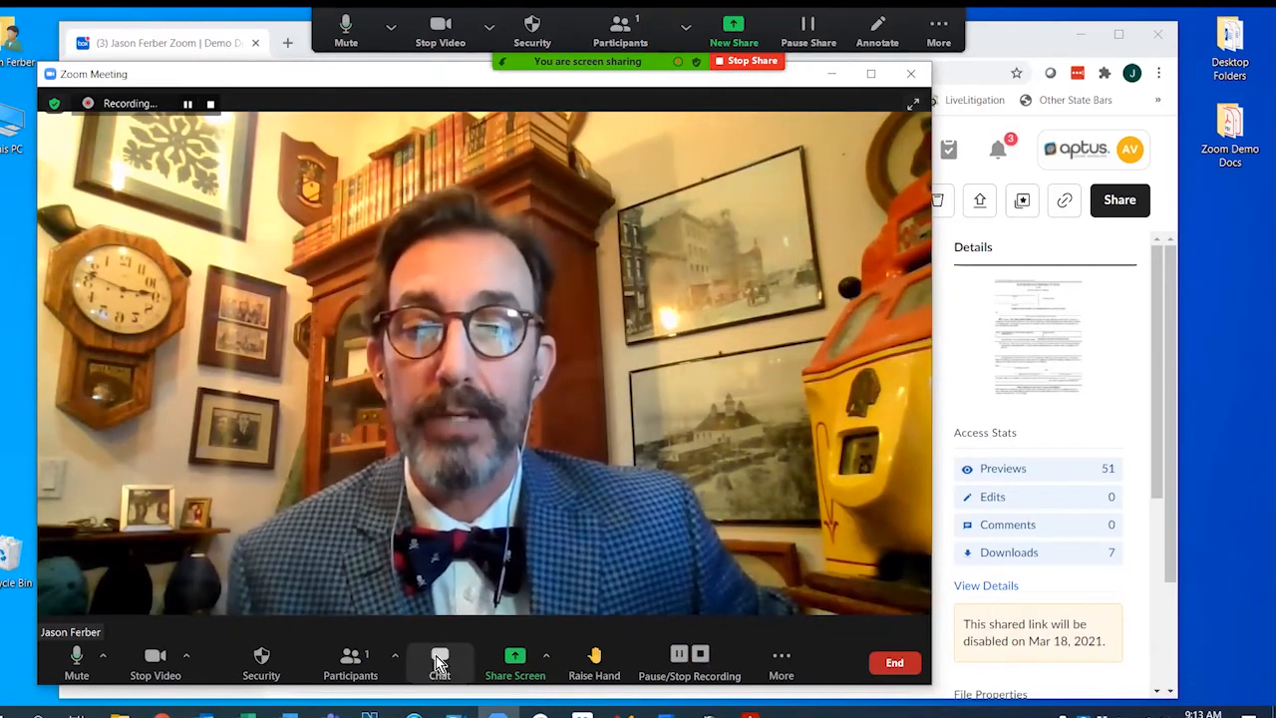
mouse_move(438, 658)
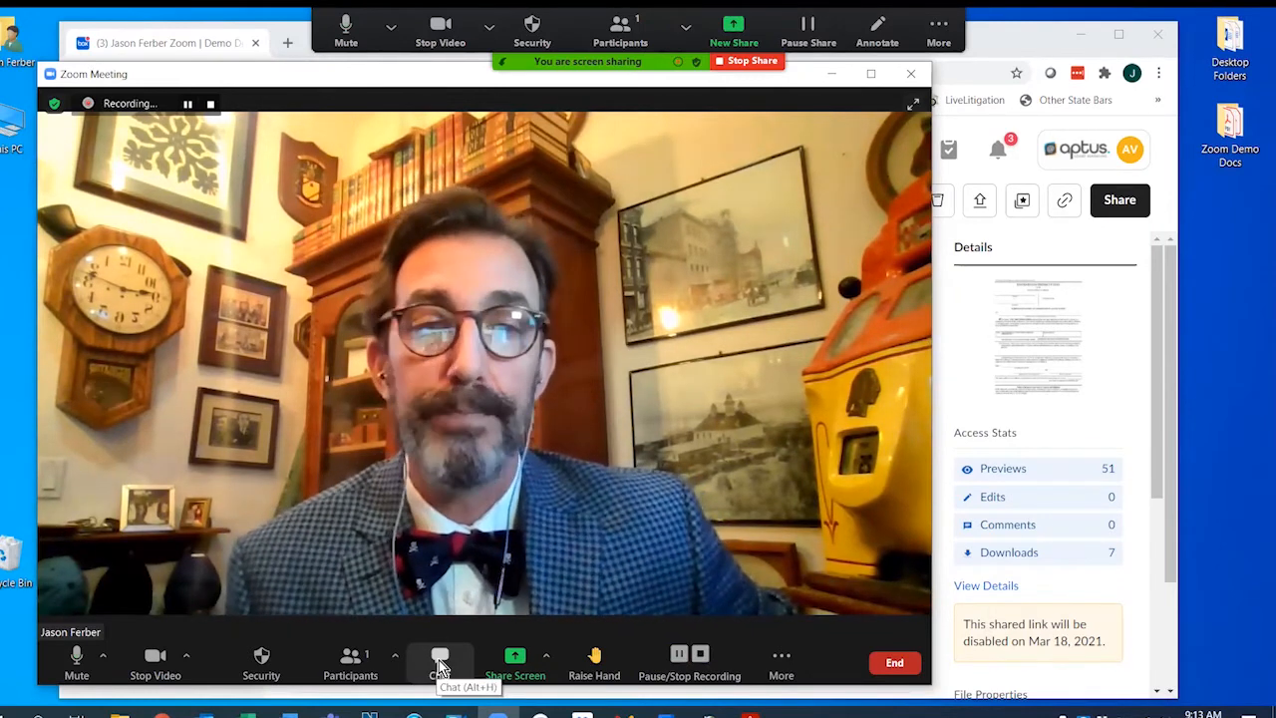
Show the chat and participants panels and start drafting 'Ex' in the chat box.
click(439, 662)
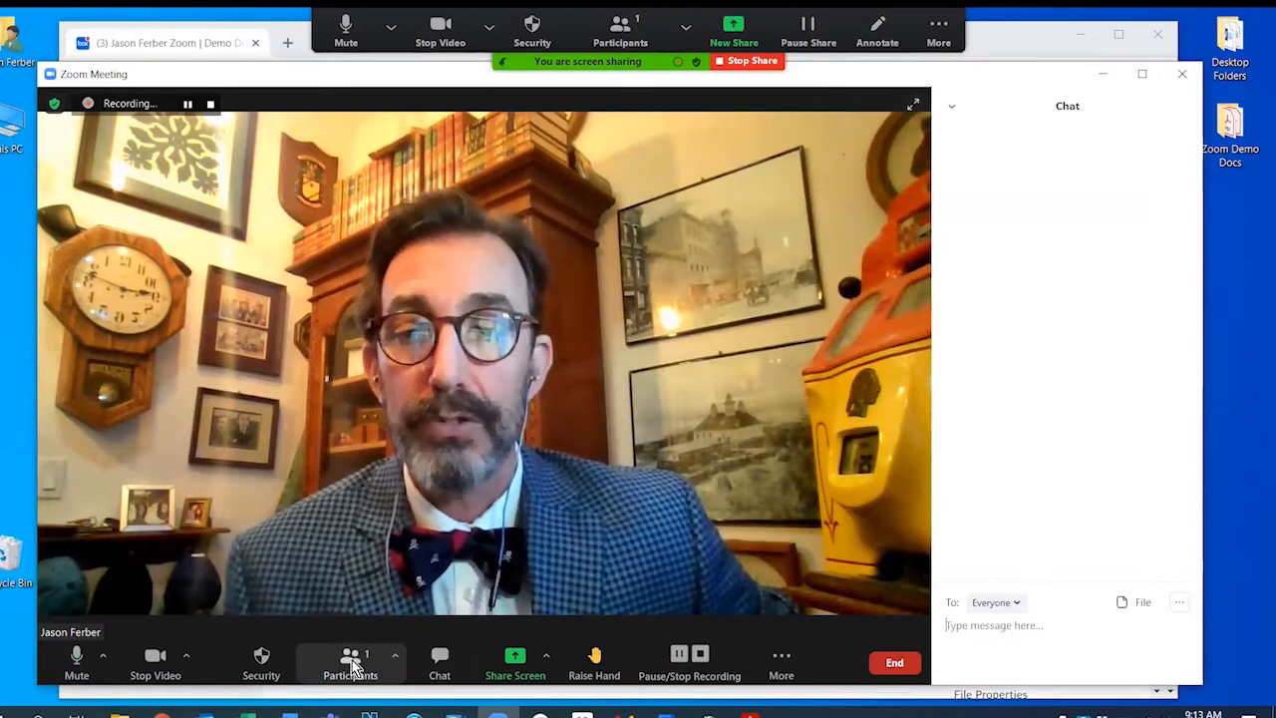
click(351, 662)
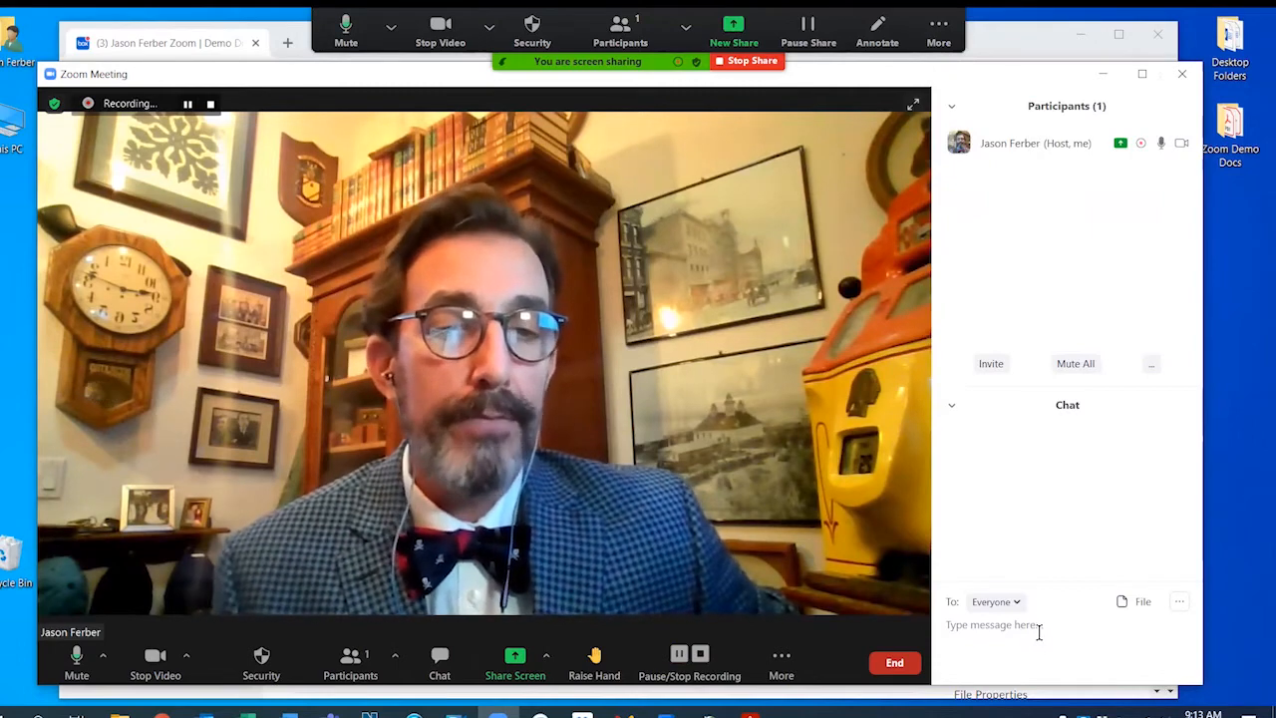
text(Ex)
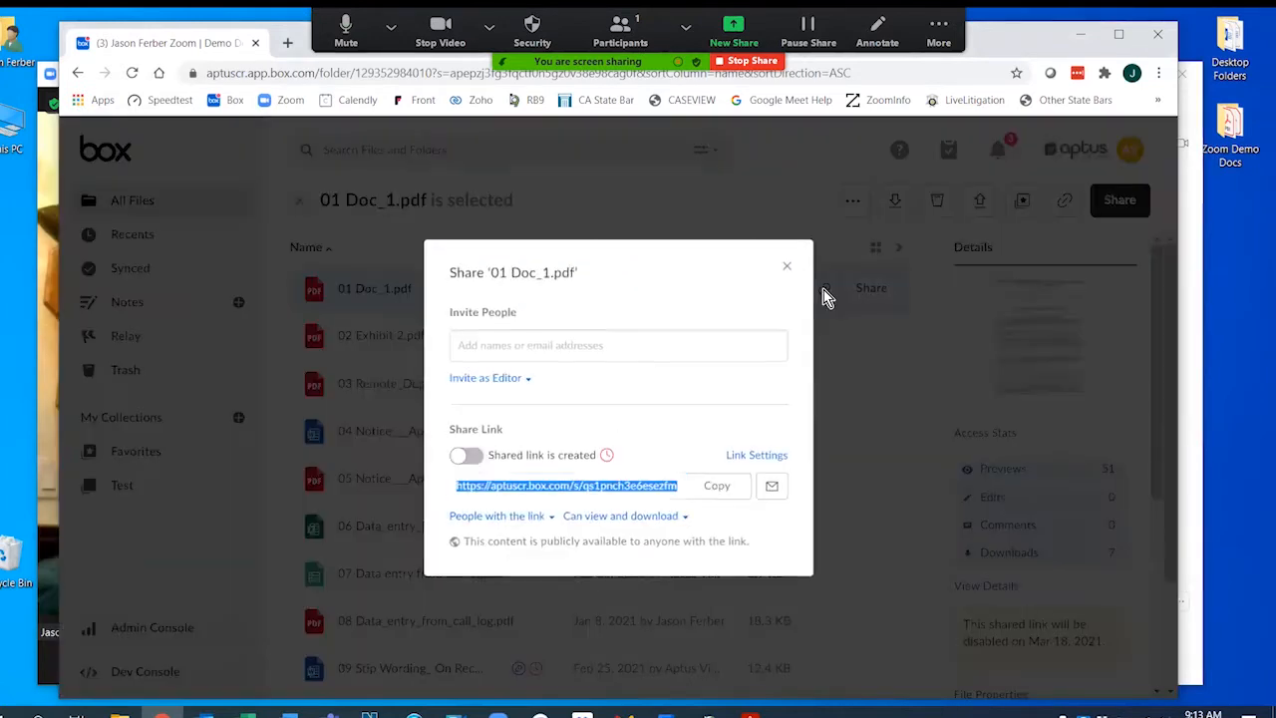
Turn on the shared link for 01 Doc_1.pdf with Can view and download access.
click(716, 487)
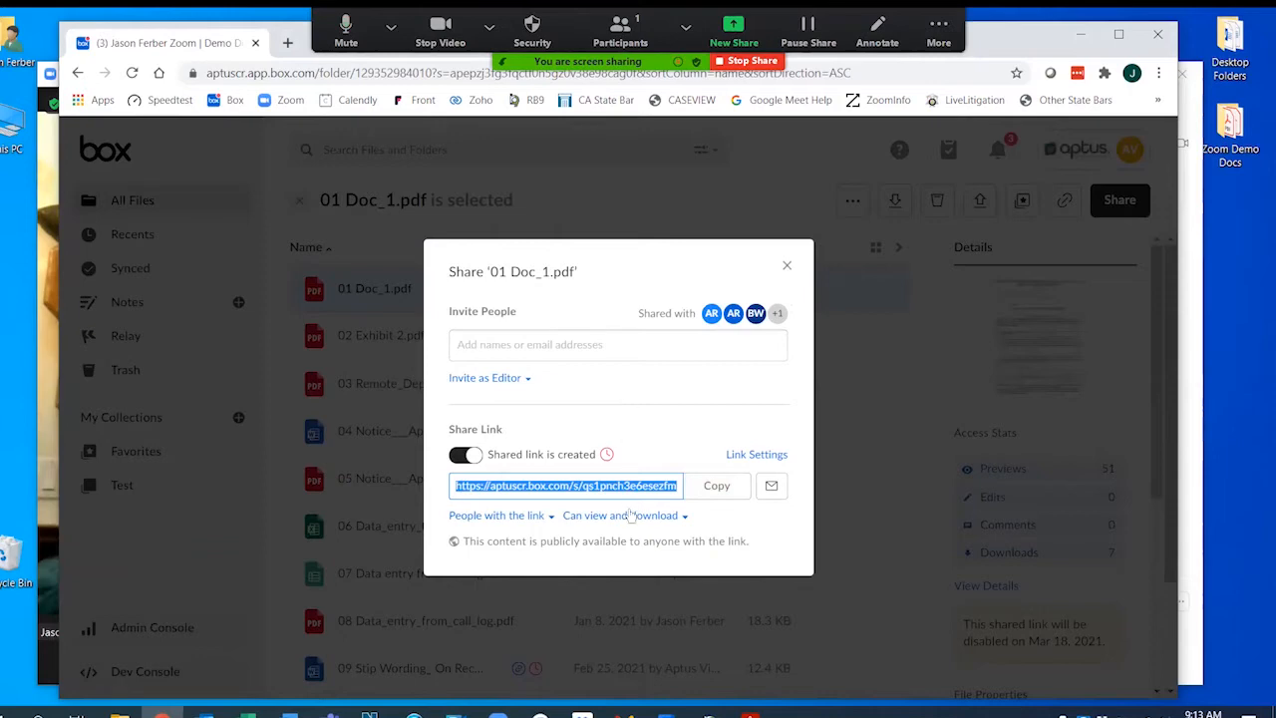
click(620, 515)
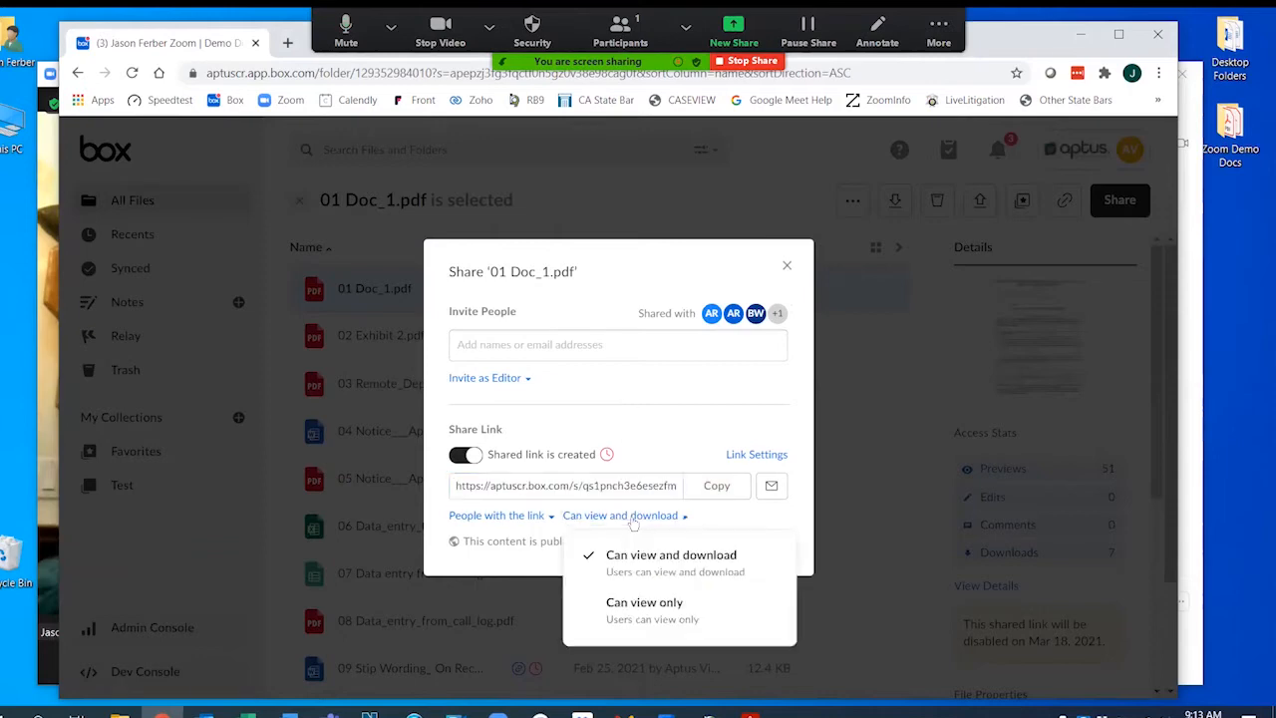
mouse_move(656, 610)
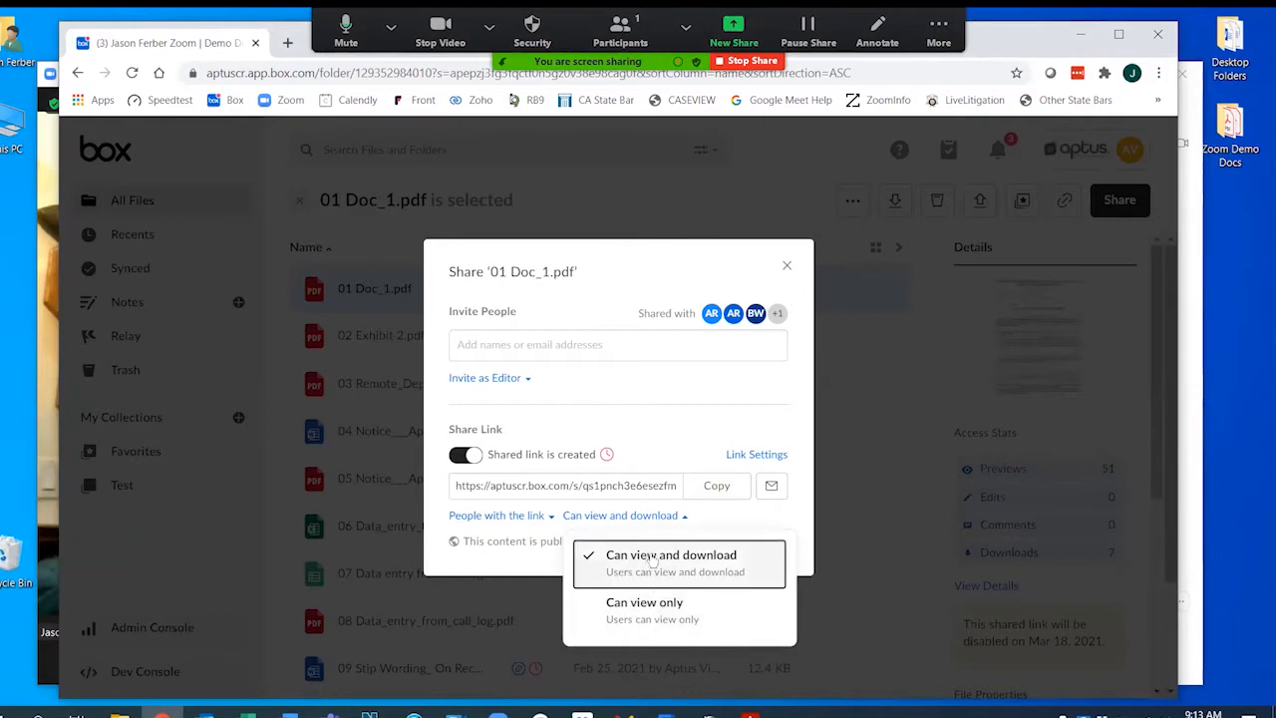
click(670, 554)
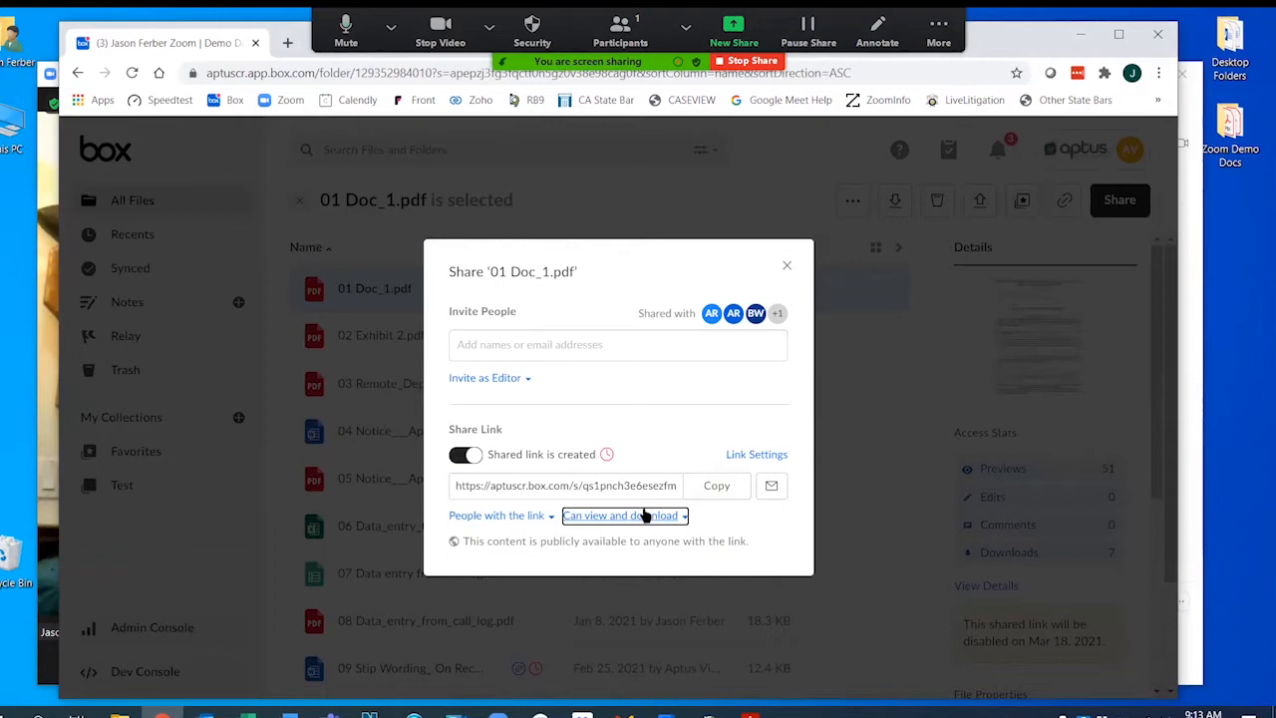
click(623, 514)
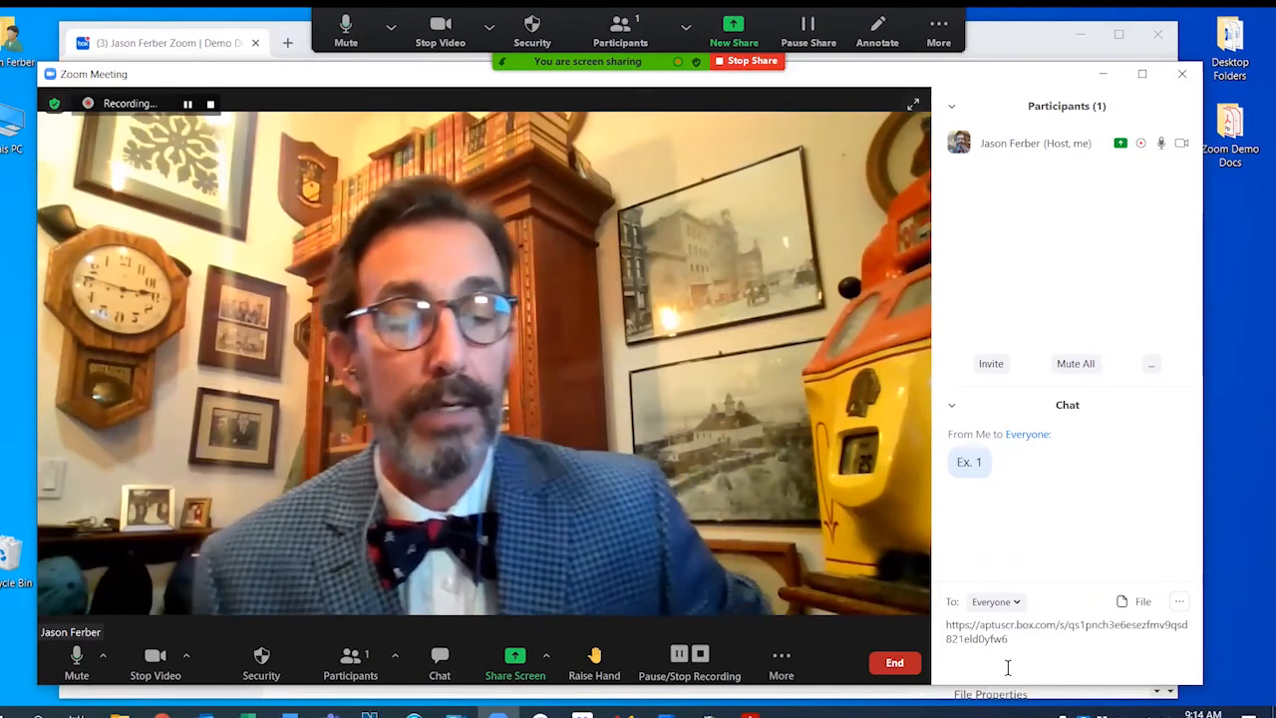
Send the Box link for 01 Doc_1.pdf to everyone and follow the posted link.
key(enter)
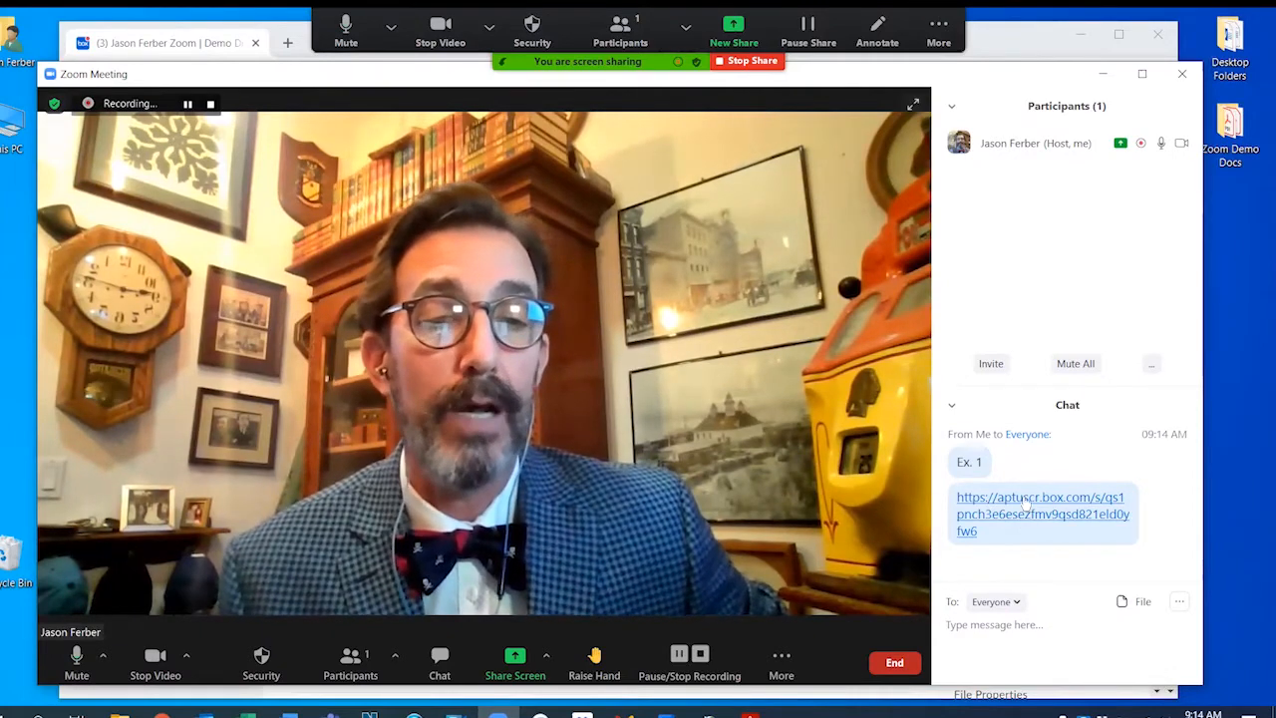
click(1041, 514)
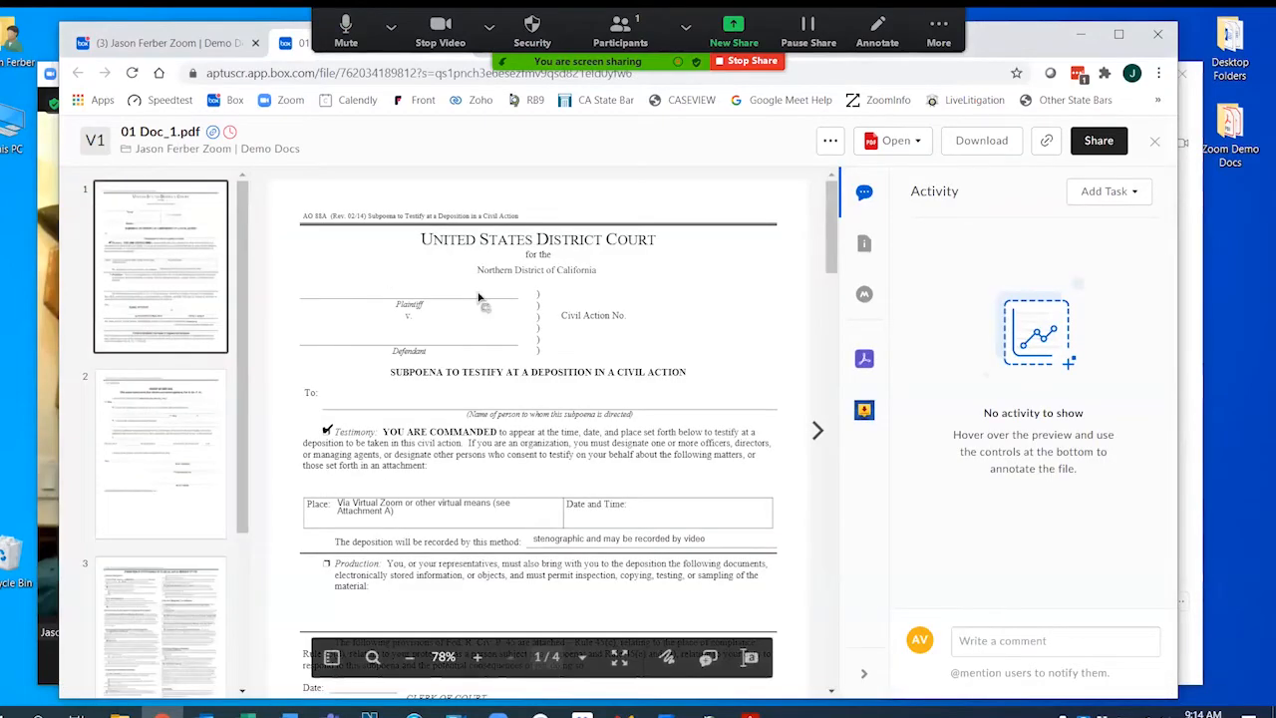
Scroll through the Box preview of 01 Doc_1.pdf, the deposition subpoena.
scroll(down, 3)
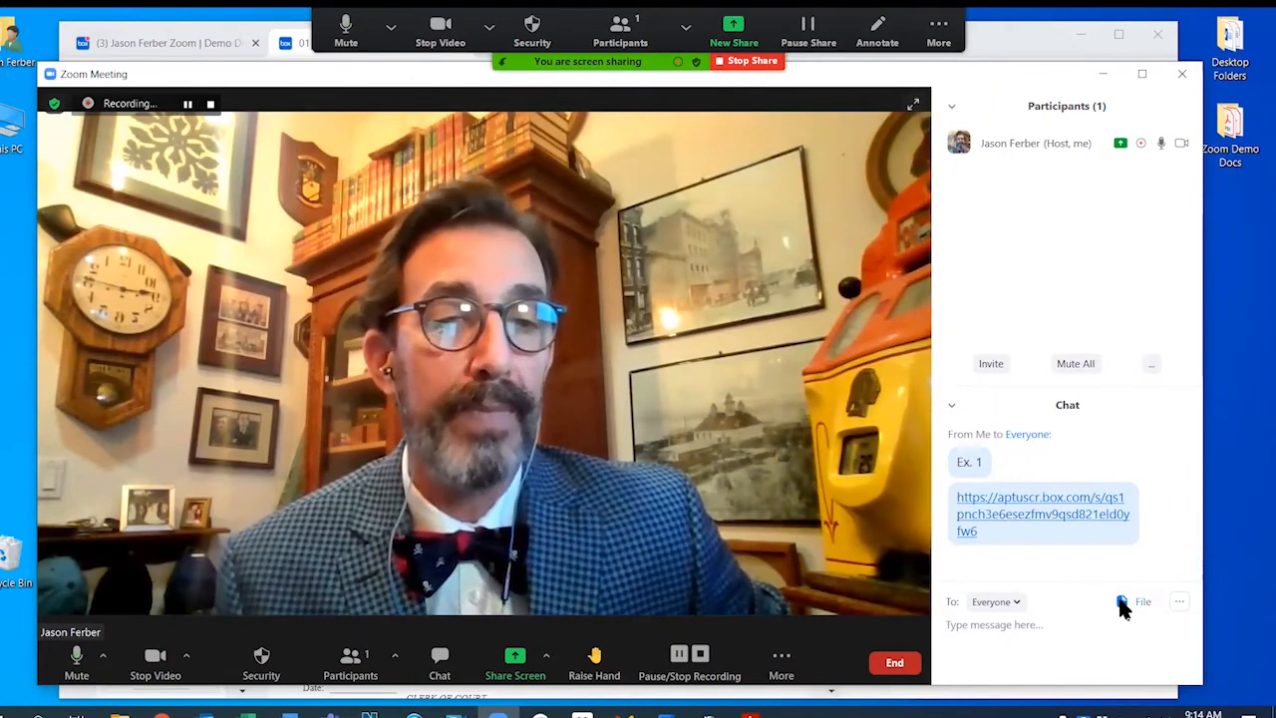
Upload 02 Ex 2.pdf from the Zoom Demo Docs folder into the meeting chat.
click(1139, 602)
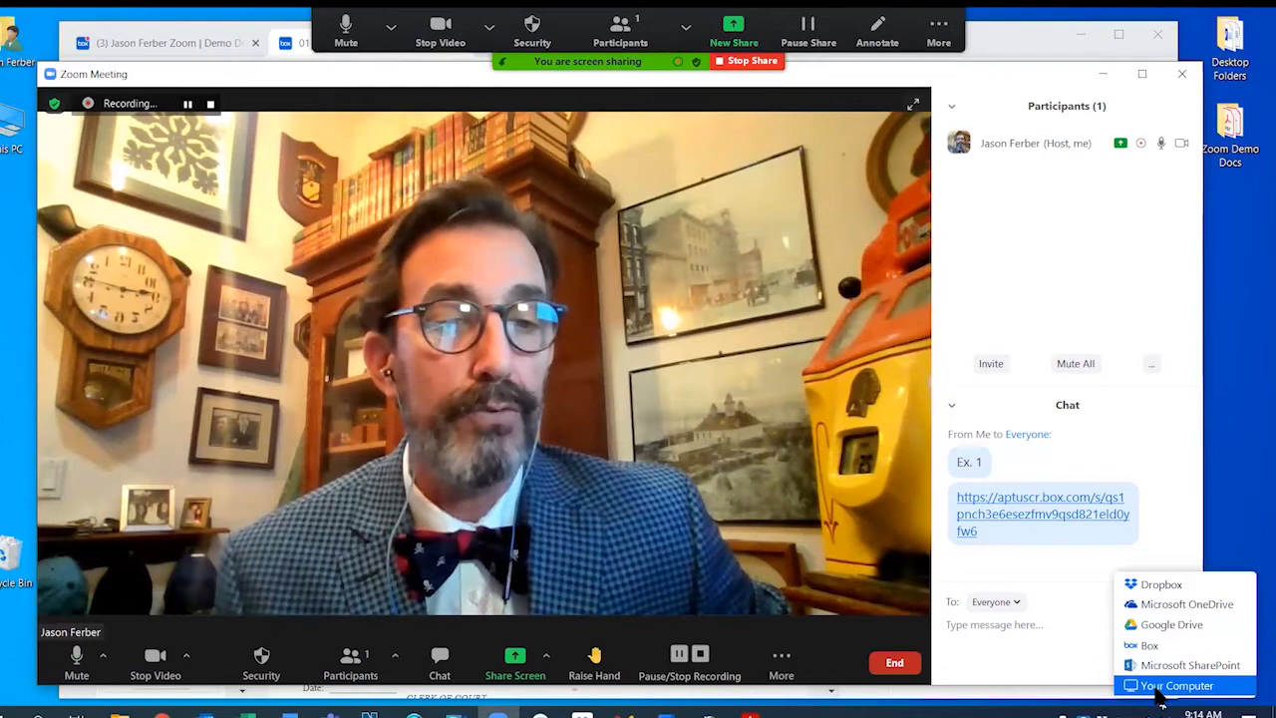
click(1176, 686)
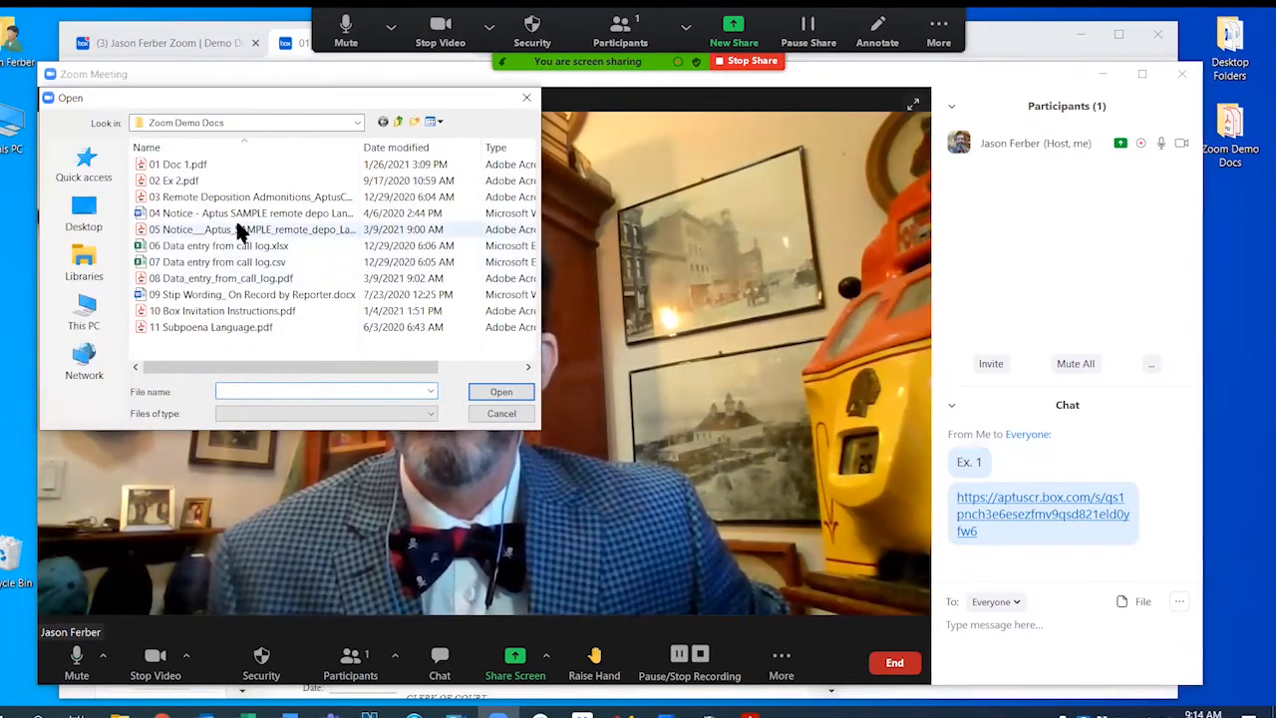
click(249, 214)
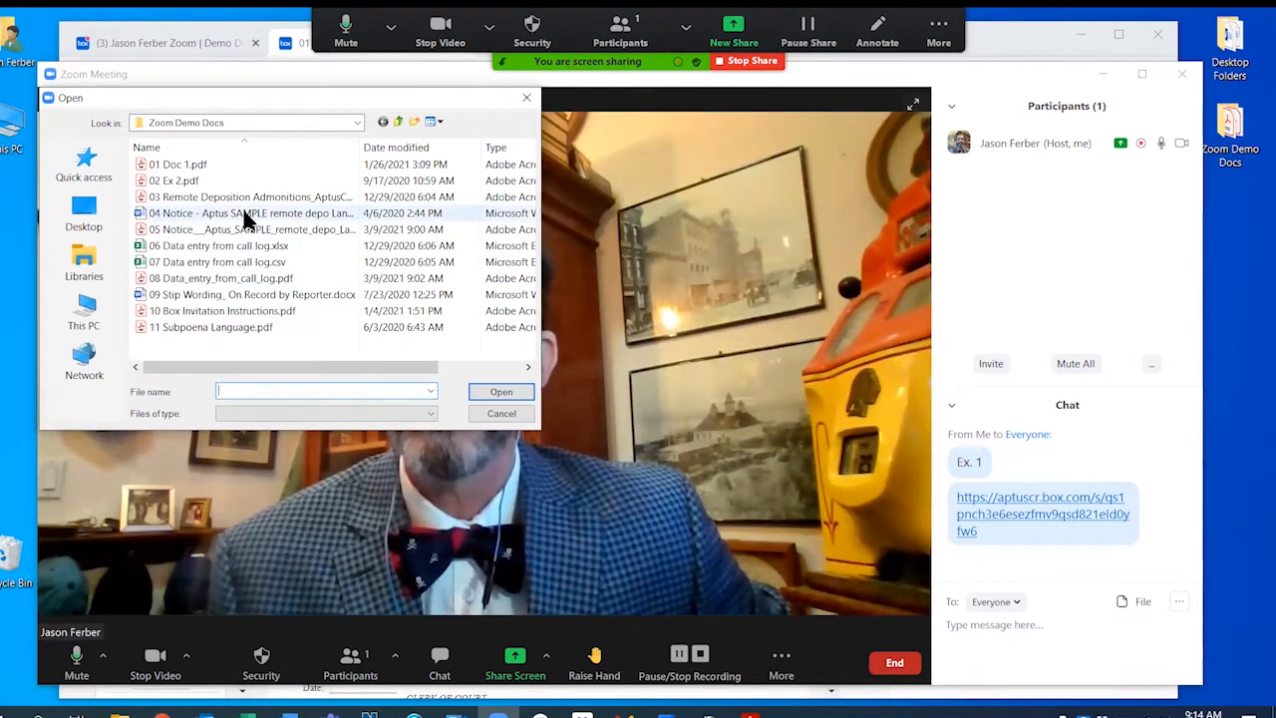
mouse_move(247, 212)
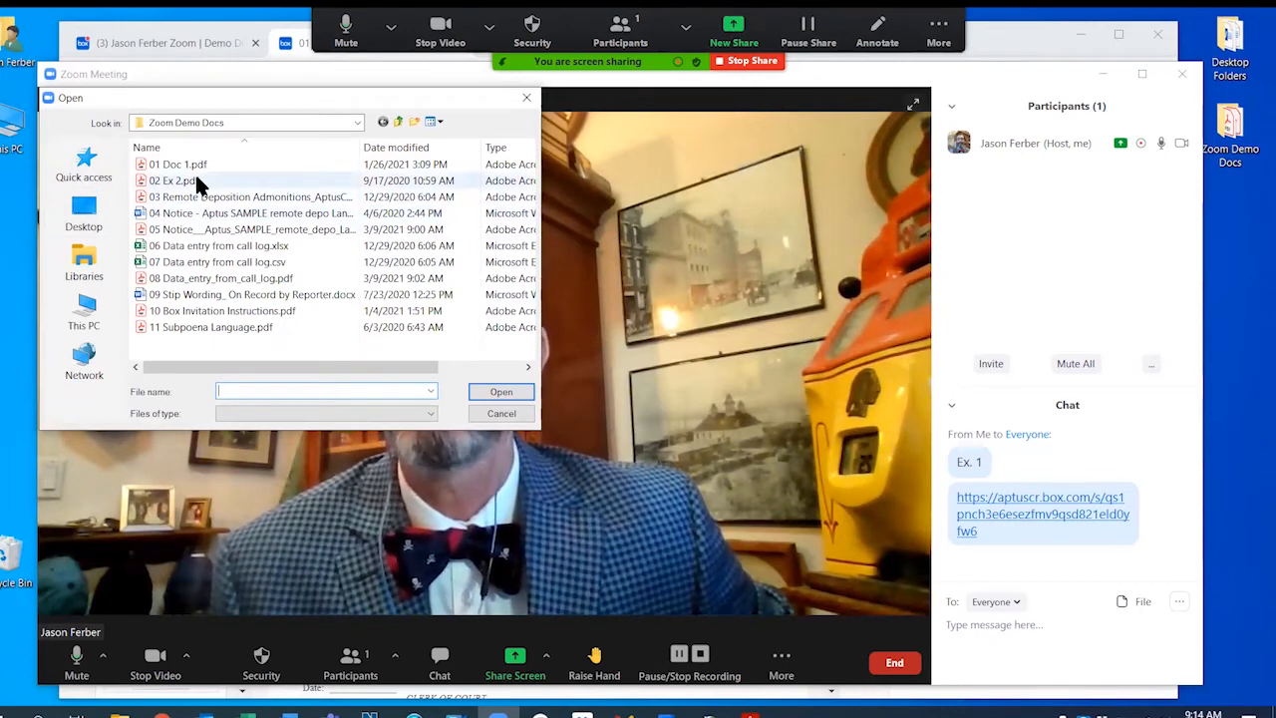
click(175, 180)
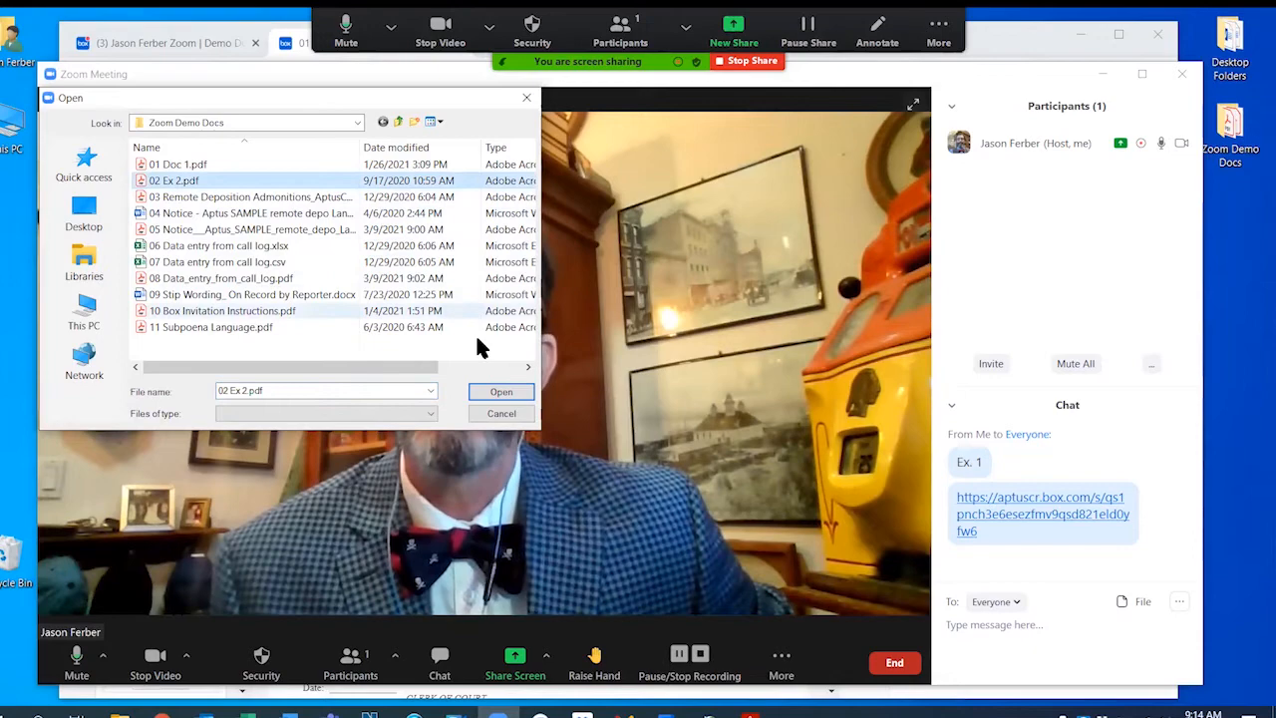
click(503, 391)
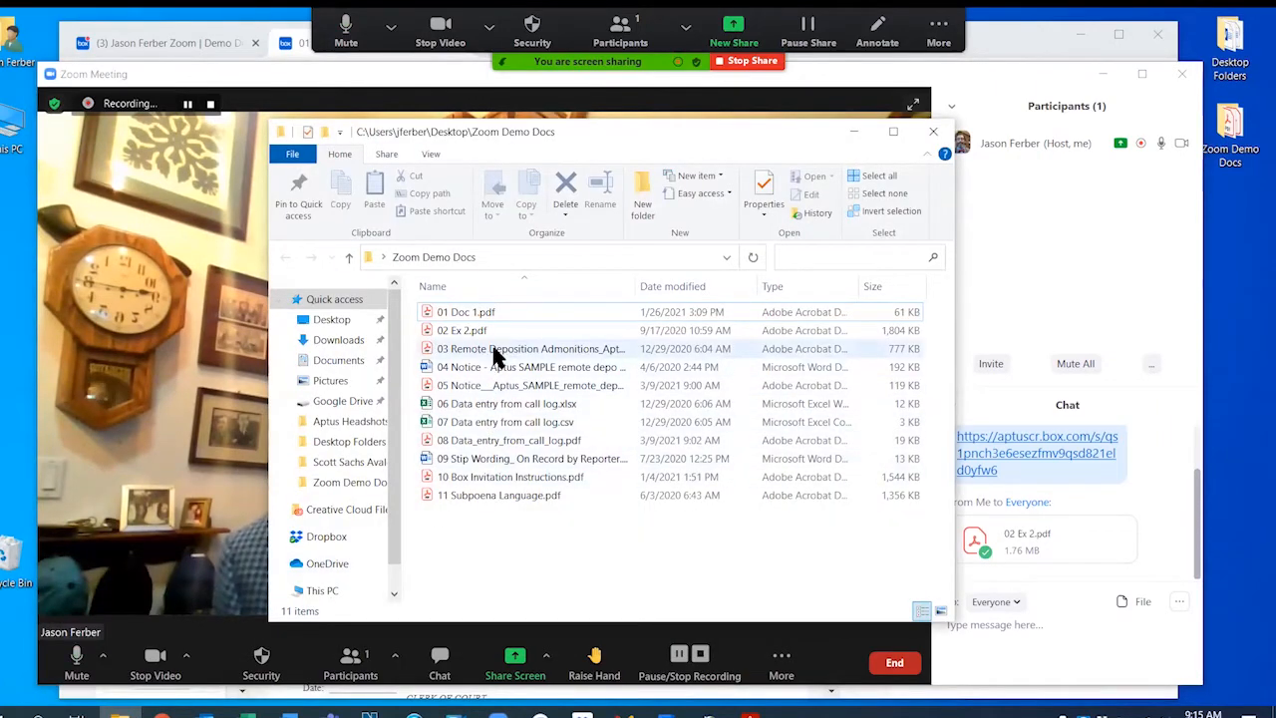
Drag 03 Remote Deposition Admonitions PDF into the chat and close the folder window.
click(531, 346)
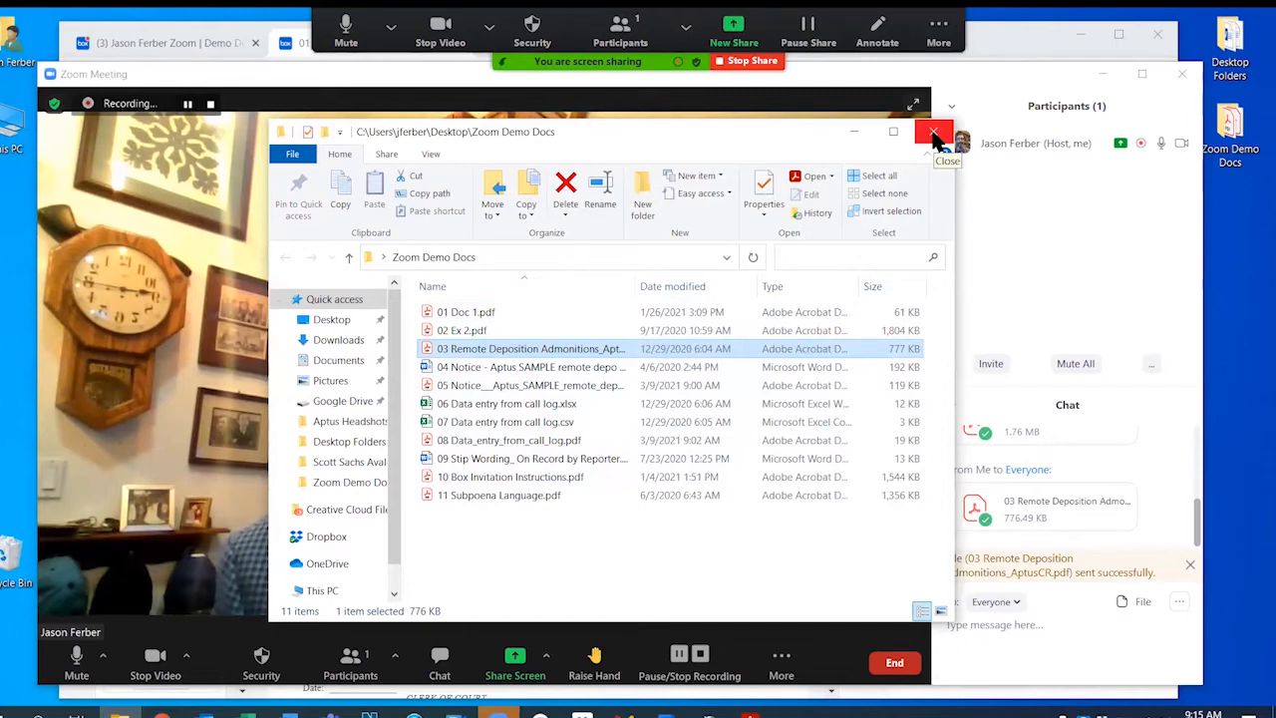
click(933, 132)
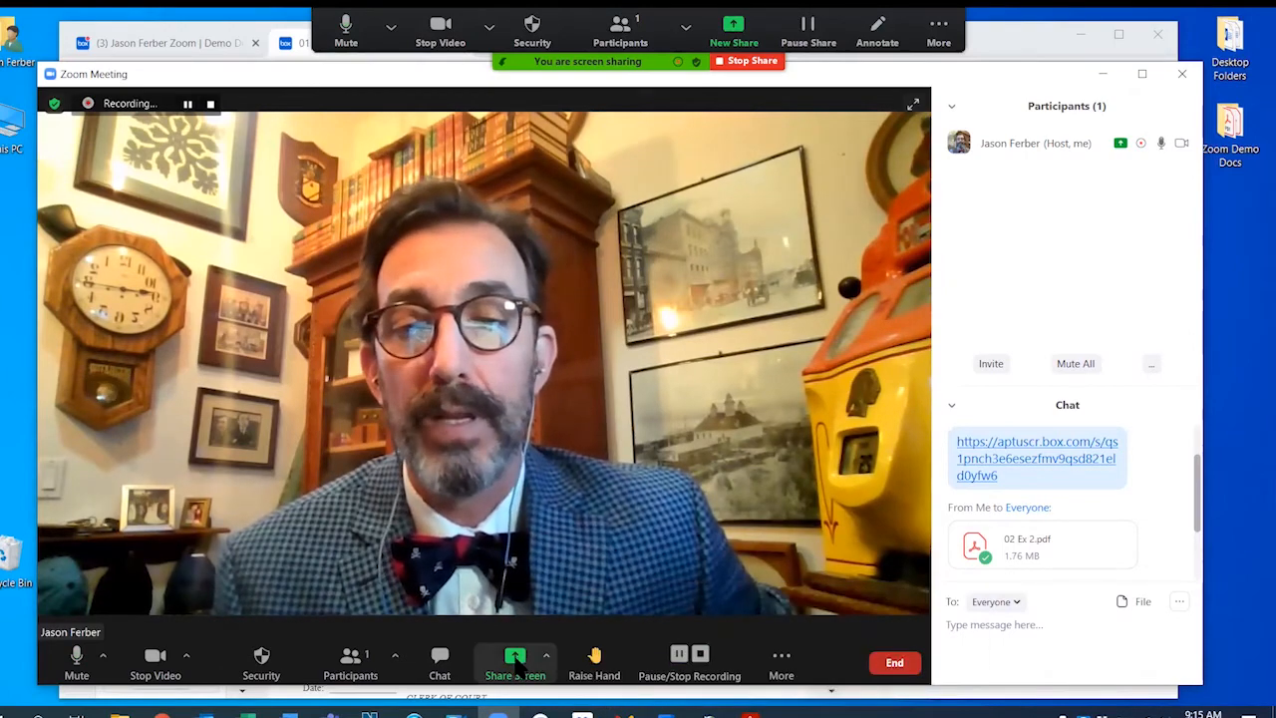
Share the '01 Doc 1.pdf - Adobe Acrobat Standard DC' window with the meeting.
click(515, 662)
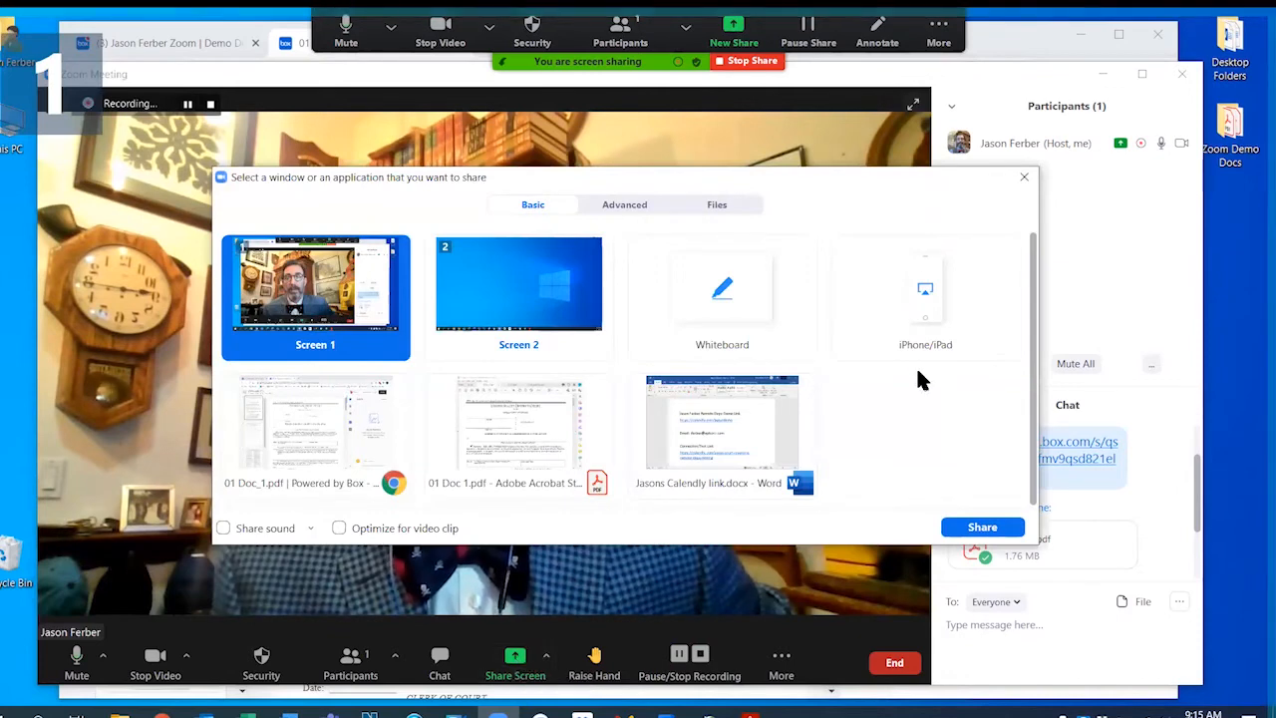
click(722, 423)
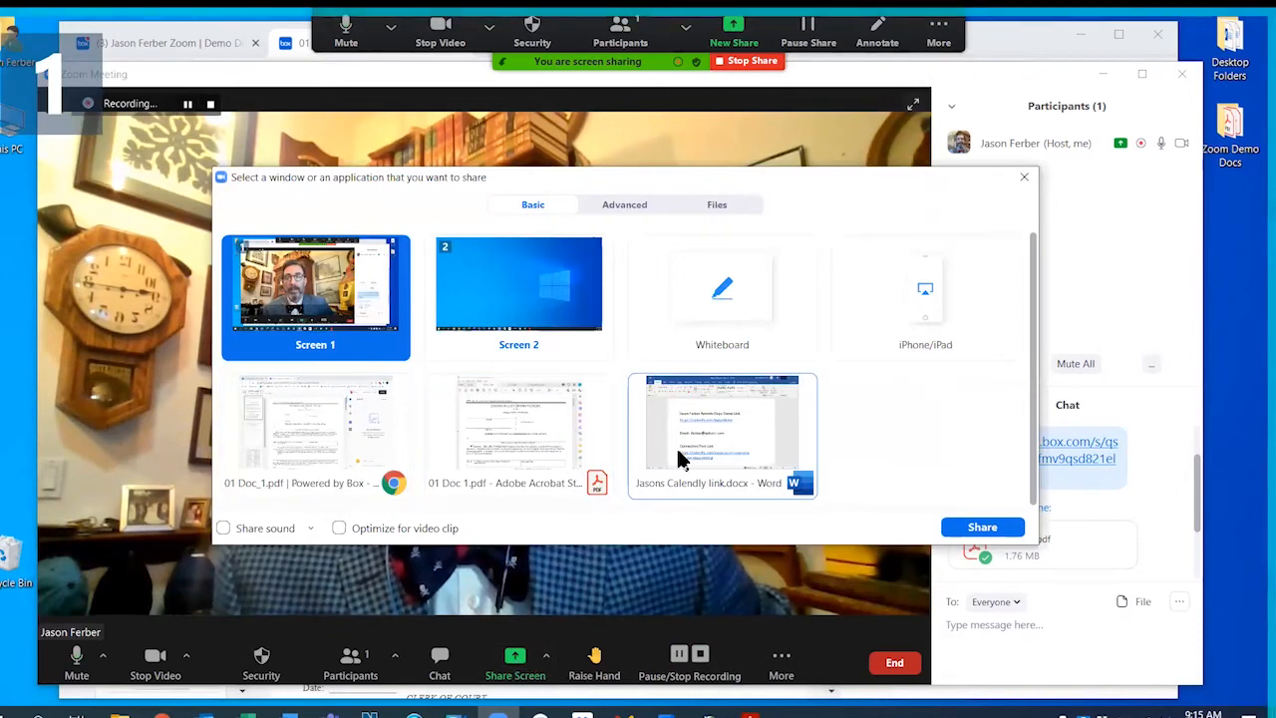
mouse_move(518, 423)
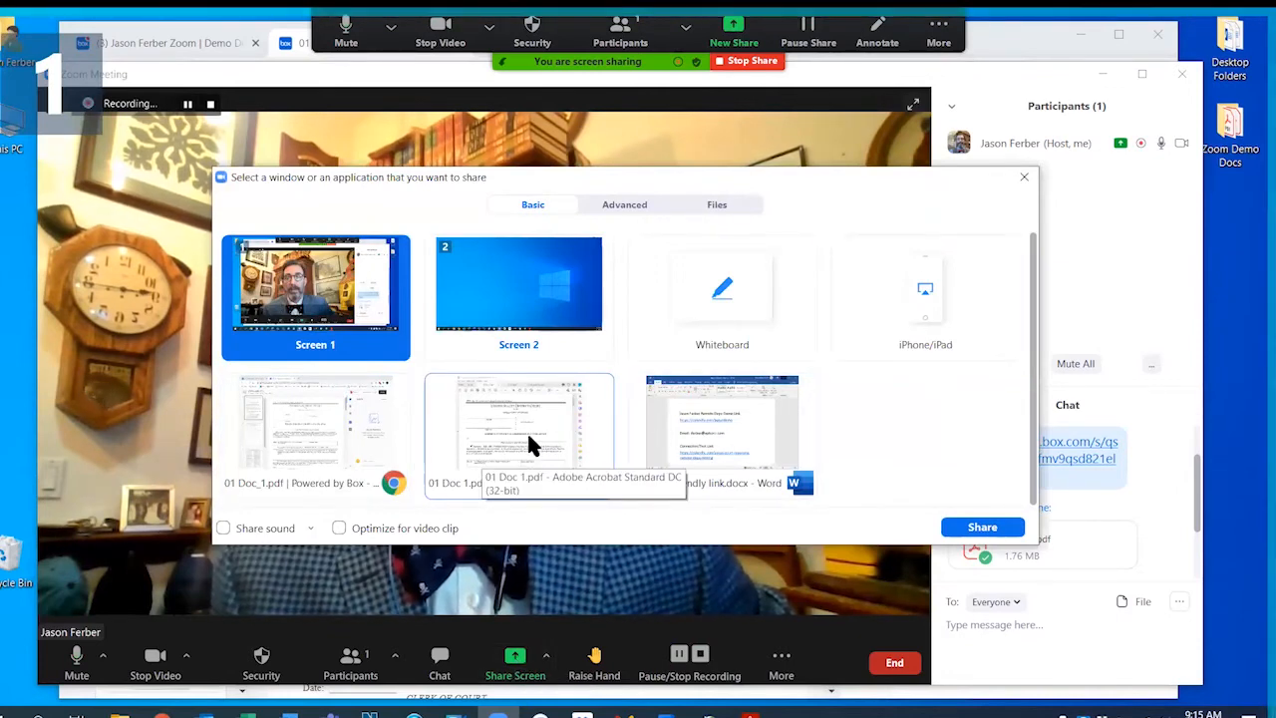
click(518, 419)
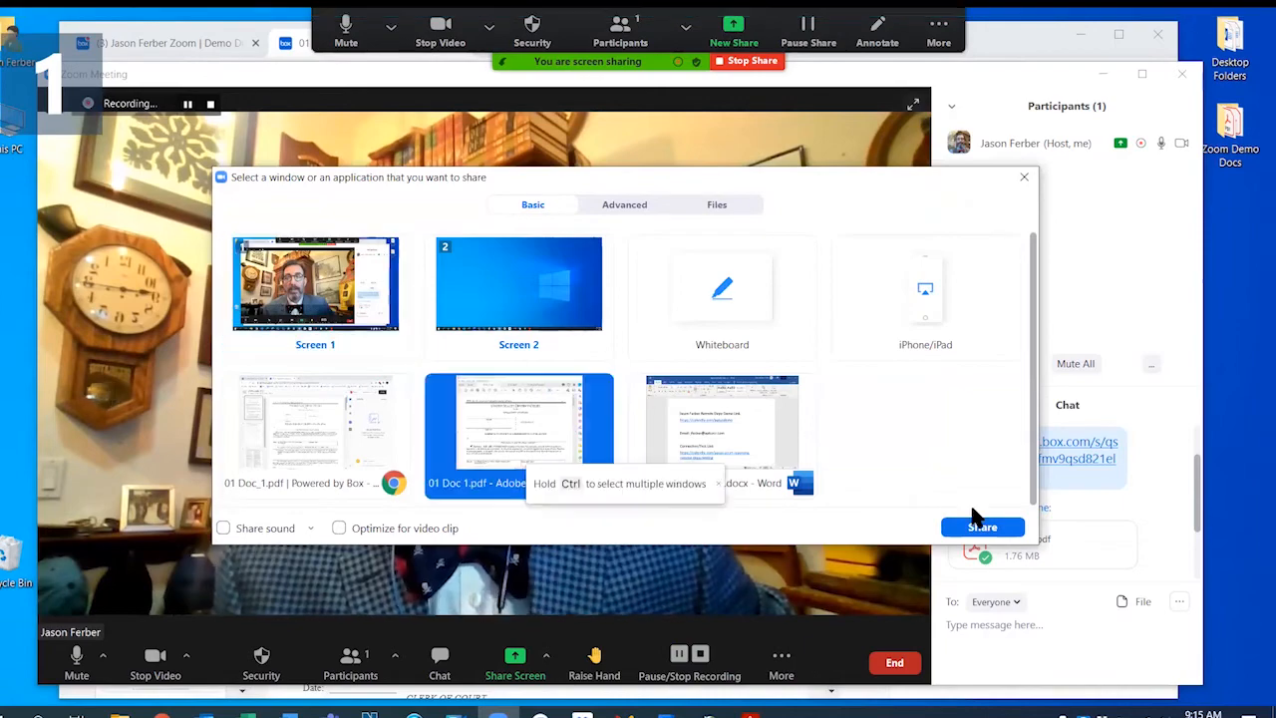
click(981, 526)
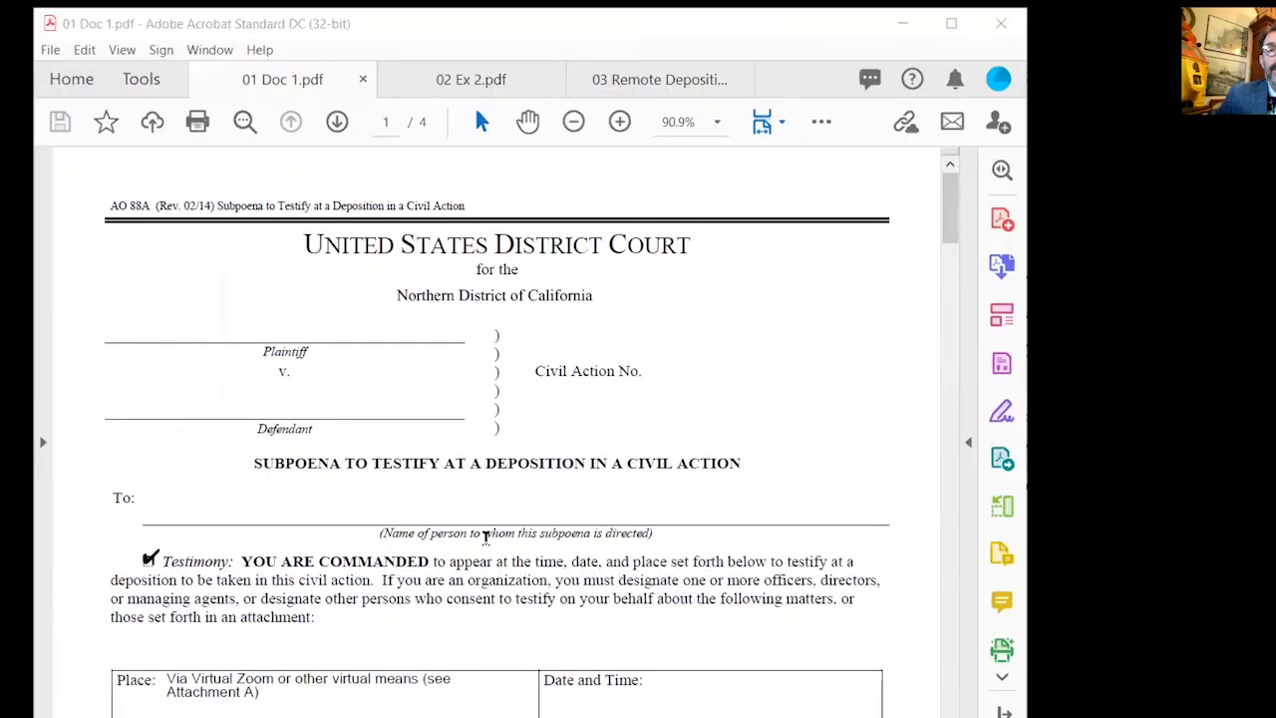
mouse_move(474, 475)
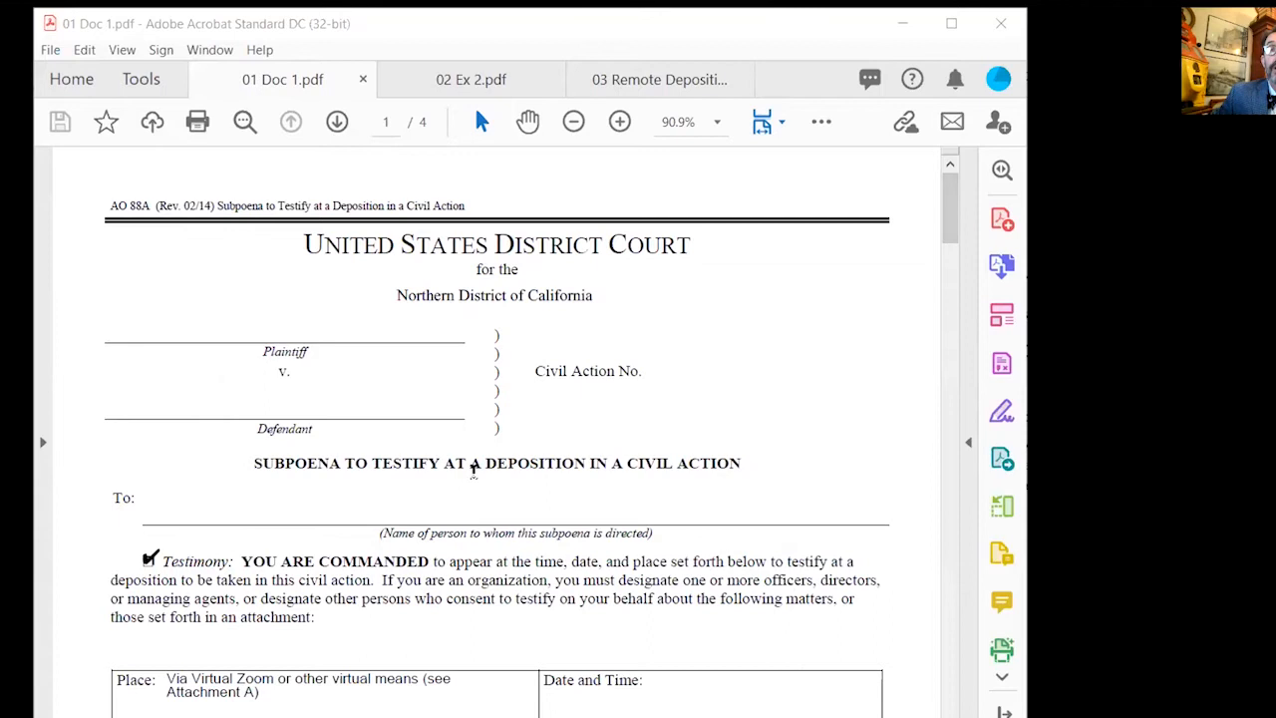
mouse_move(482, 443)
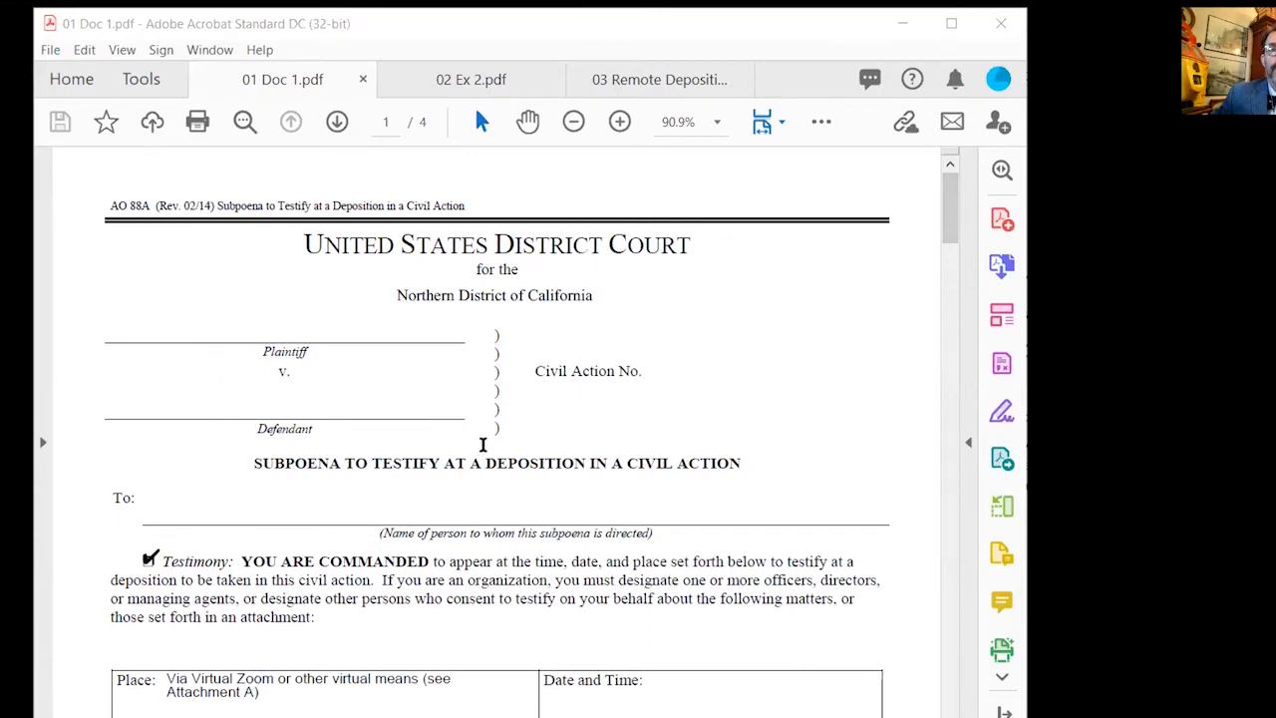
mouse_move(319, 68)
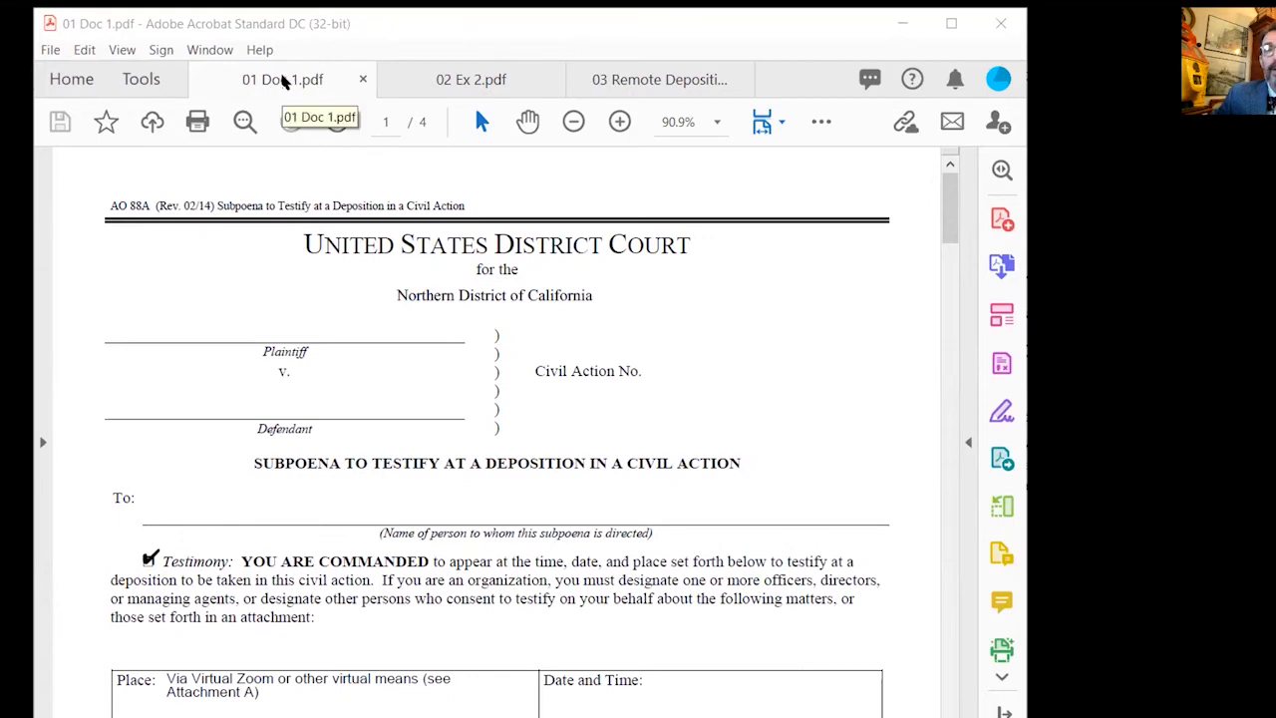
click(471, 80)
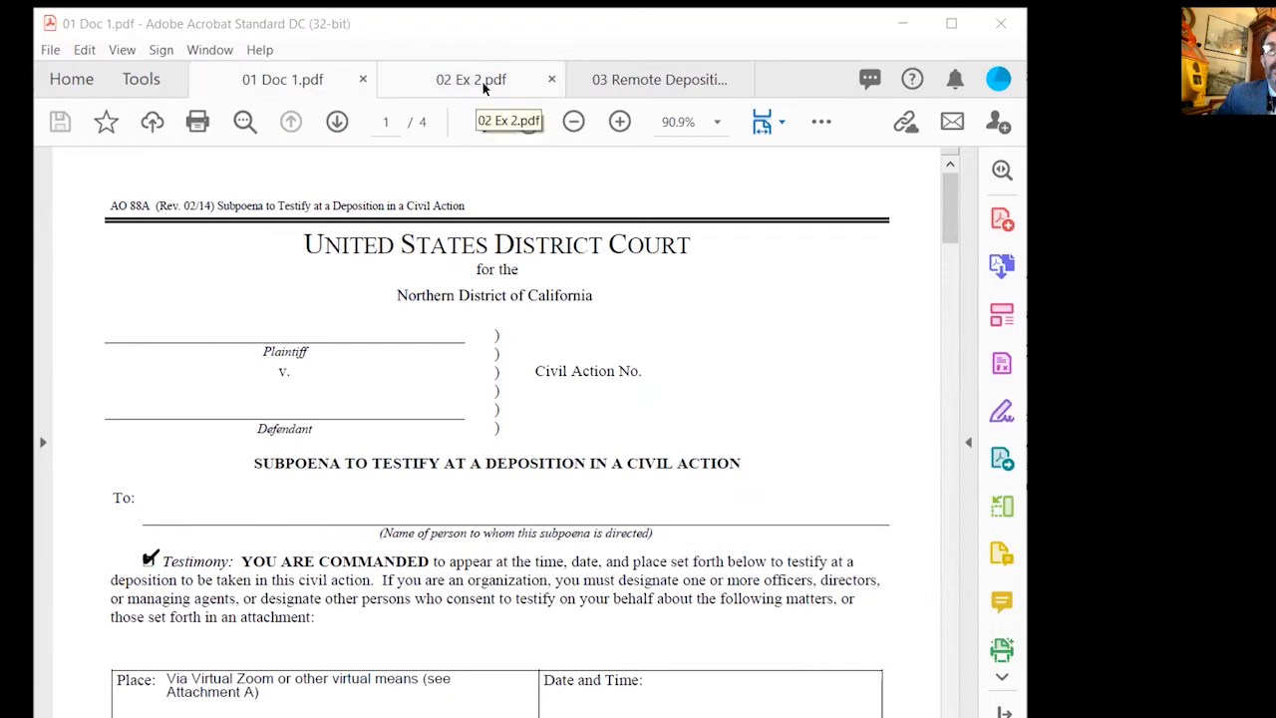
mouse_move(658, 79)
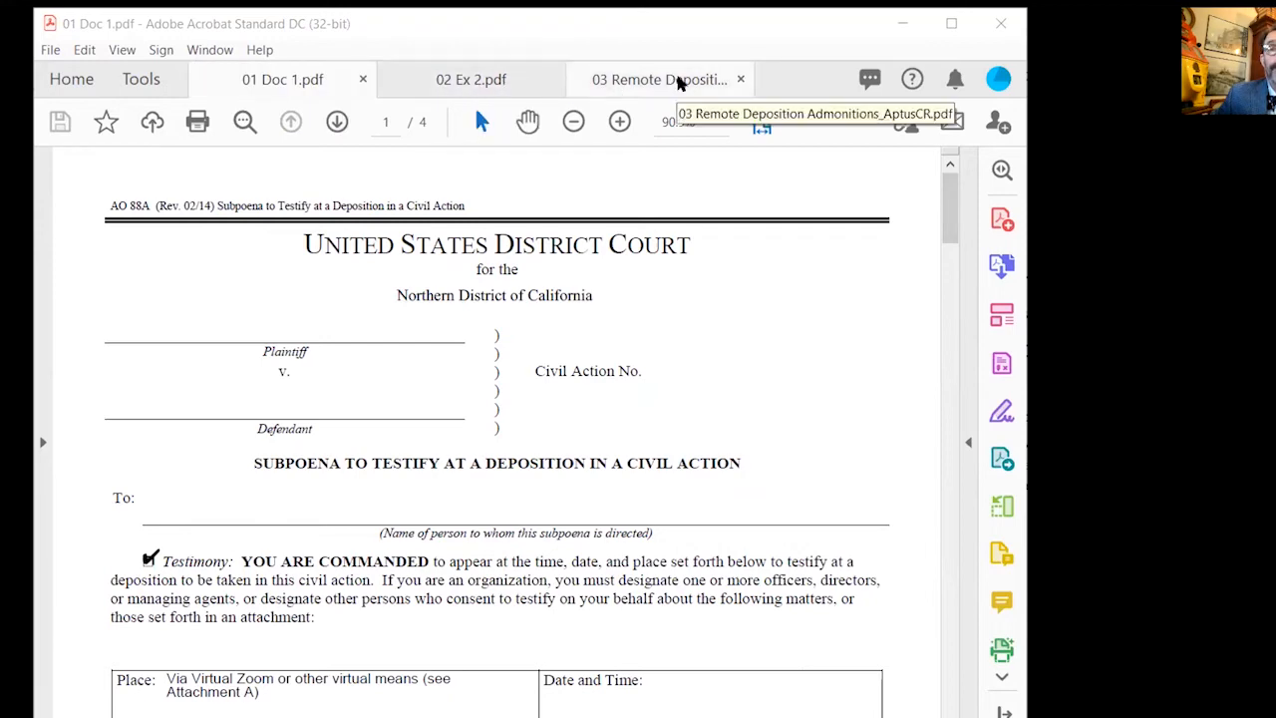
scroll(down, 3)
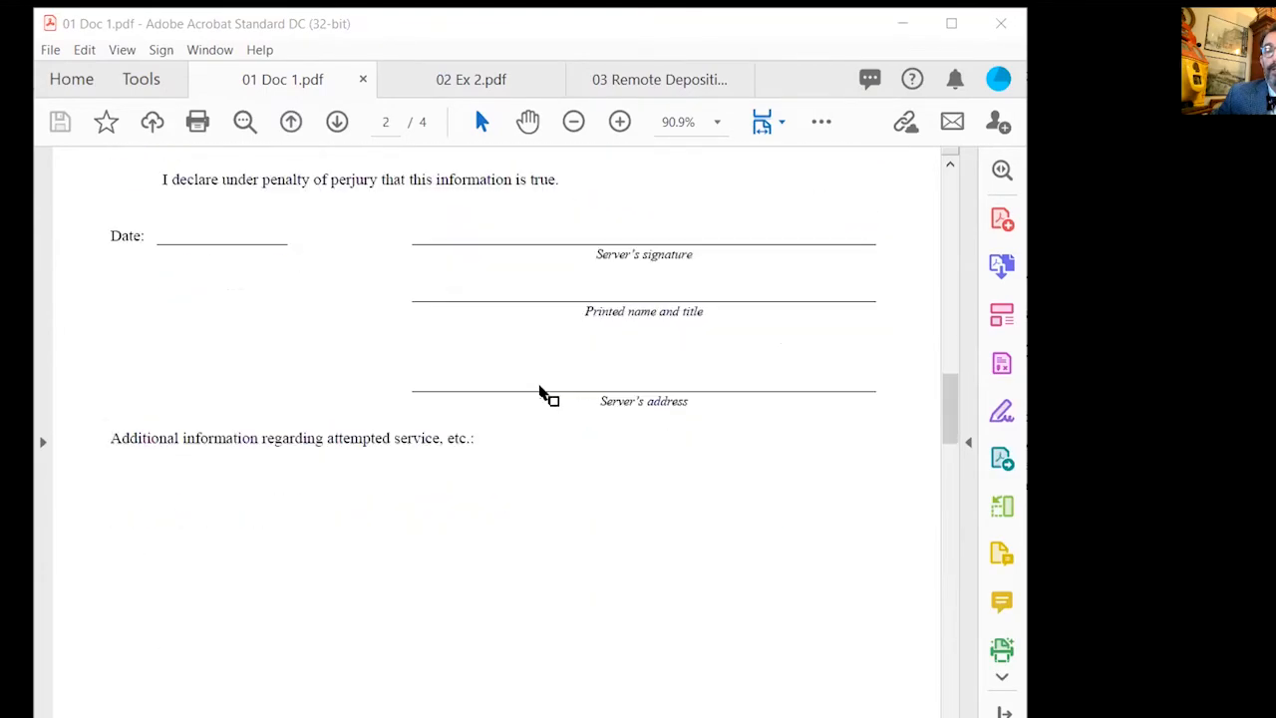
scroll(up, 3)
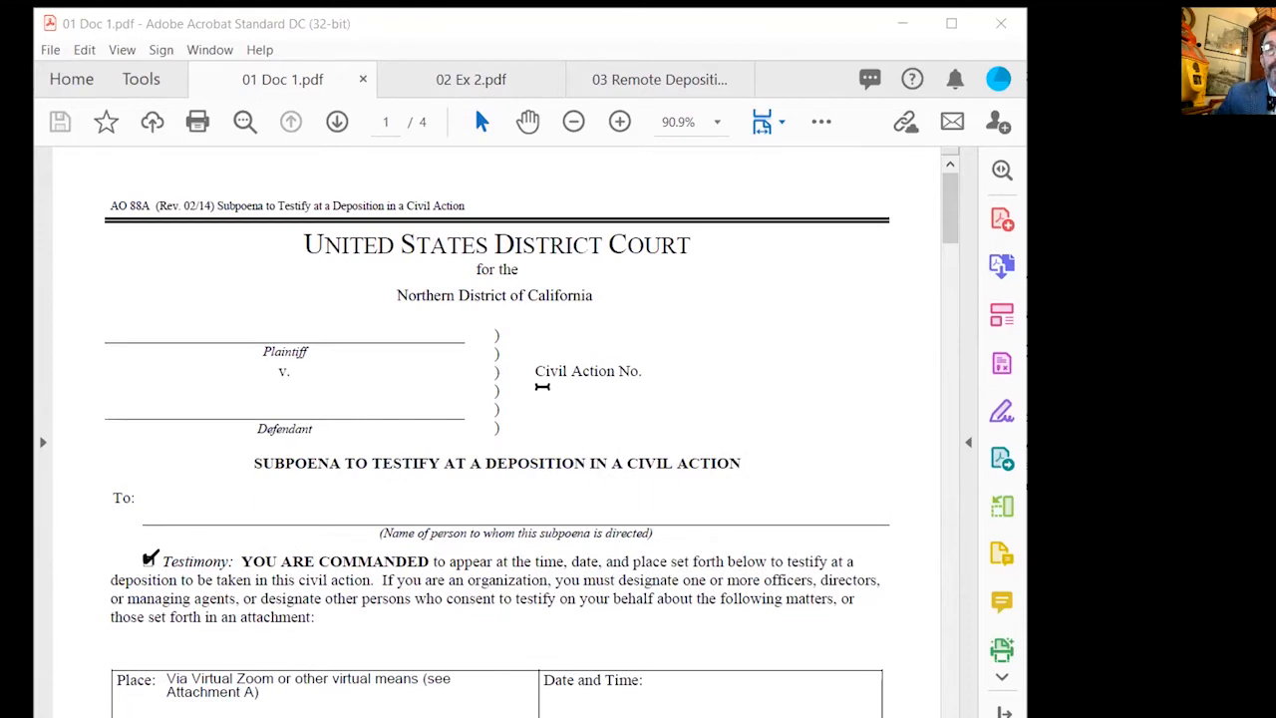
mouse_move(628, 74)
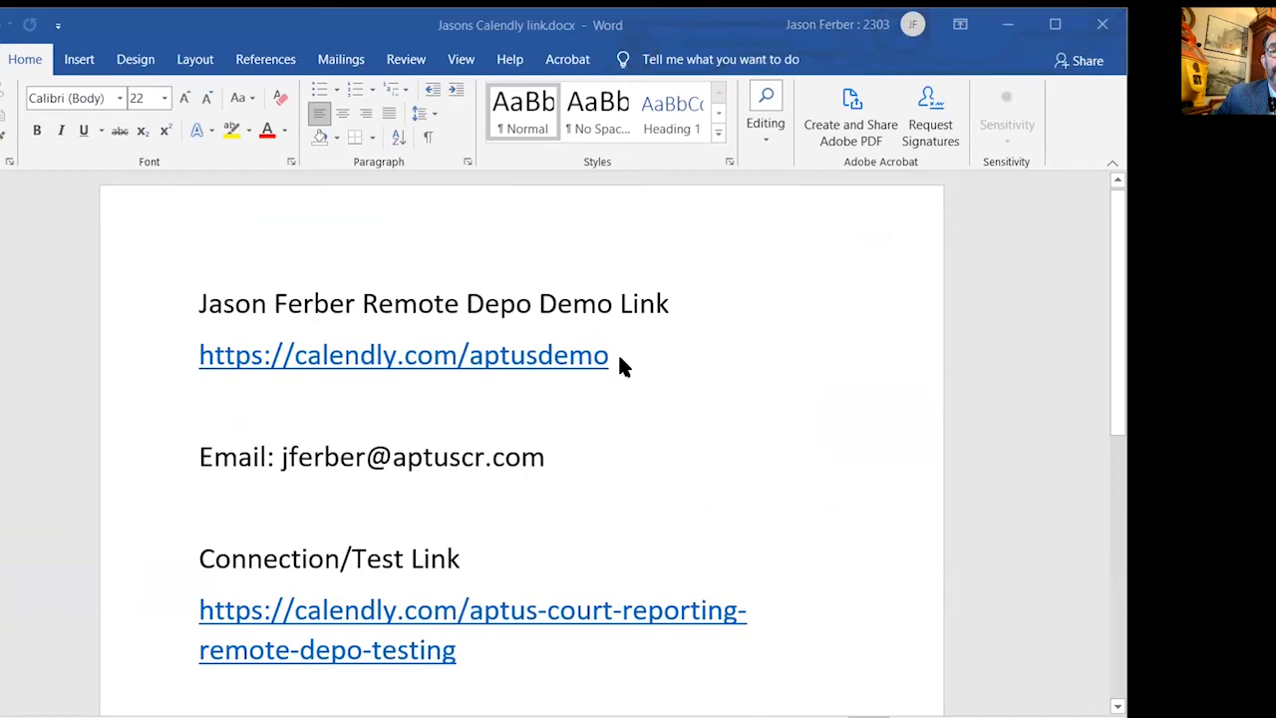
mouse_move(197, 361)
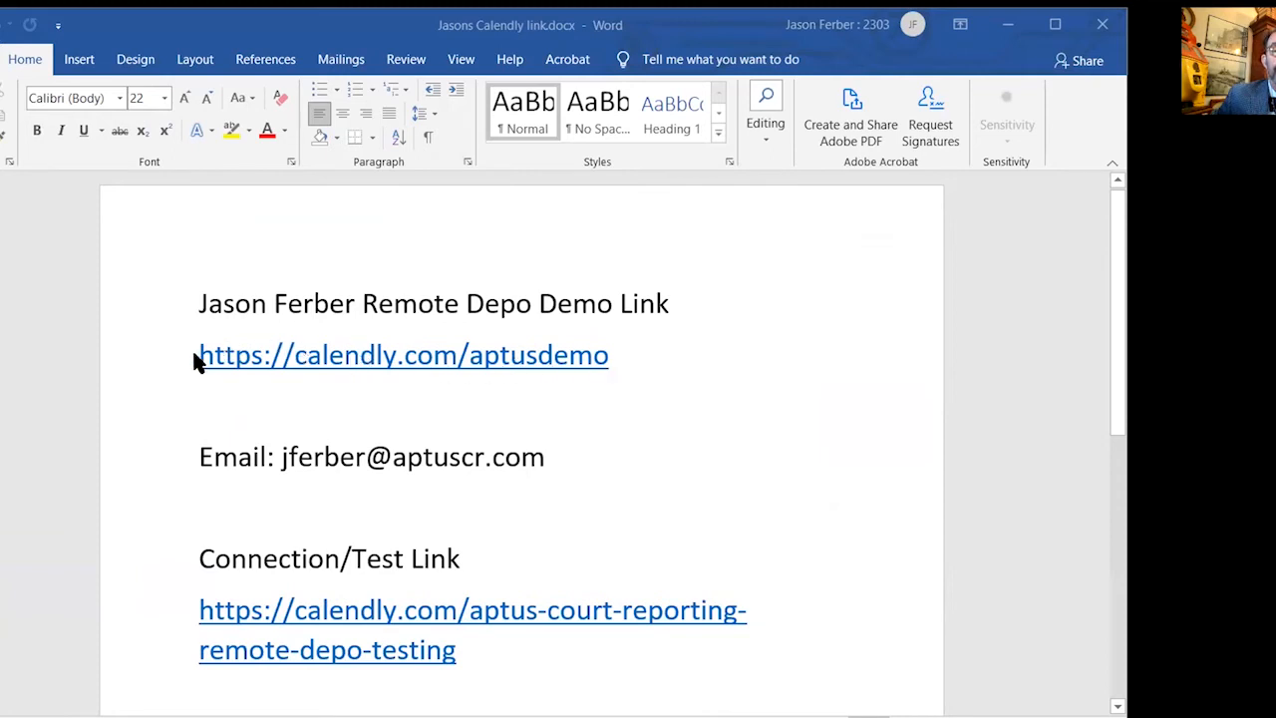
mouse_move(608, 369)
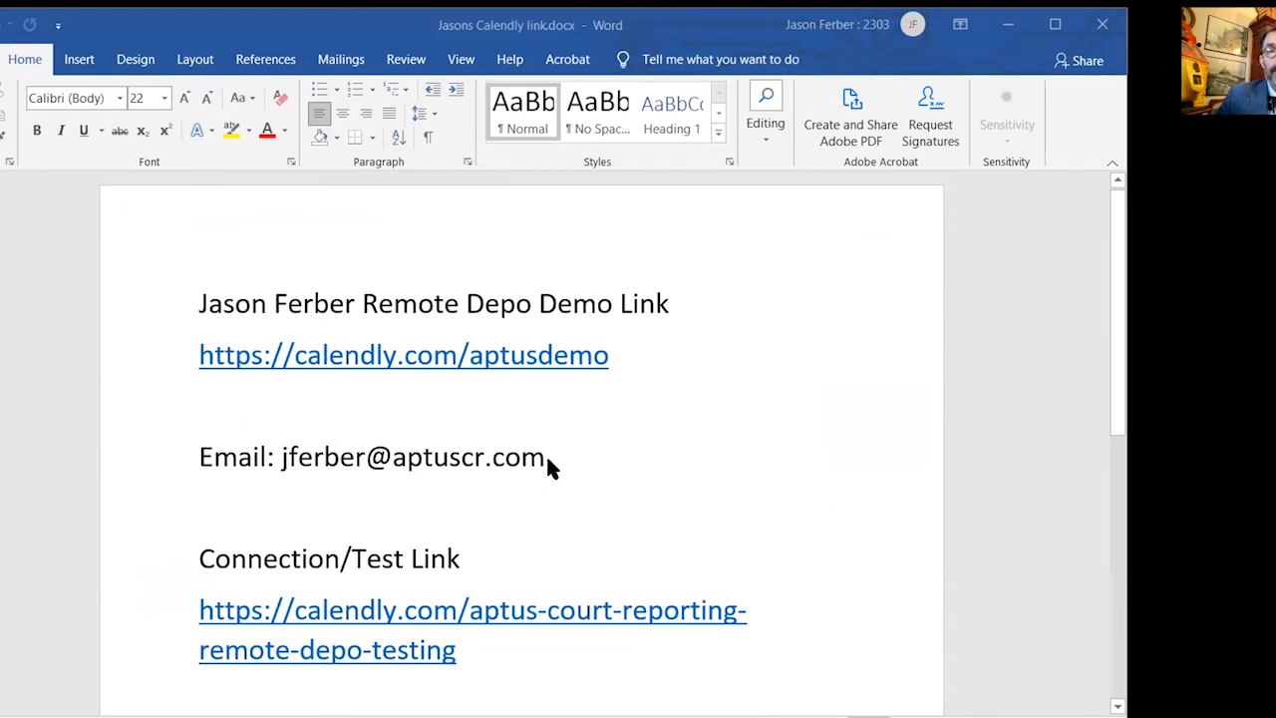
mouse_move(460, 654)
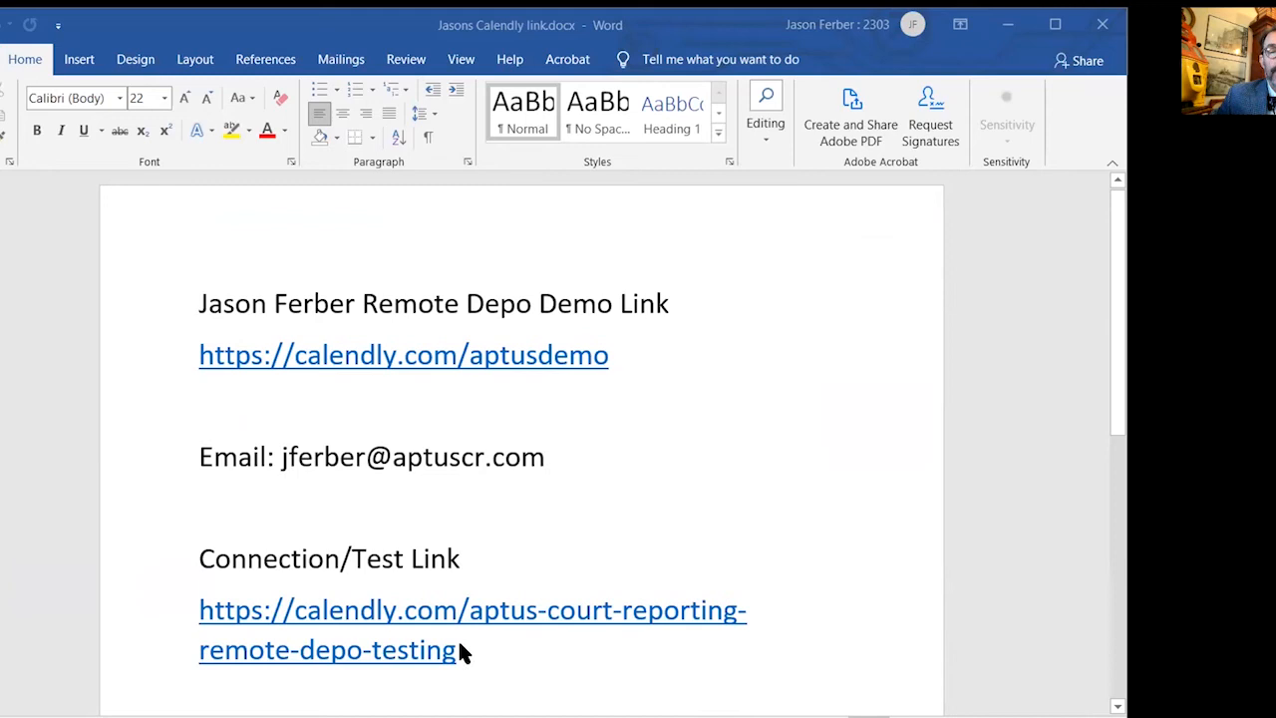
mouse_move(409, 630)
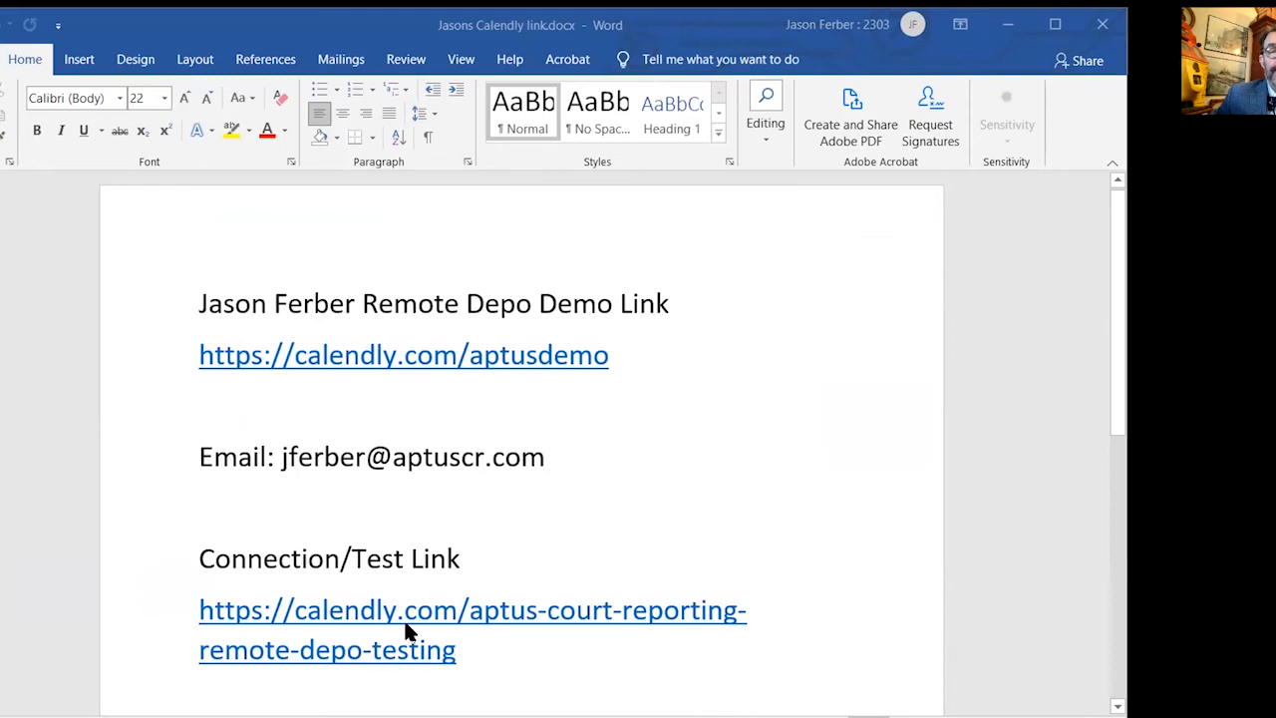